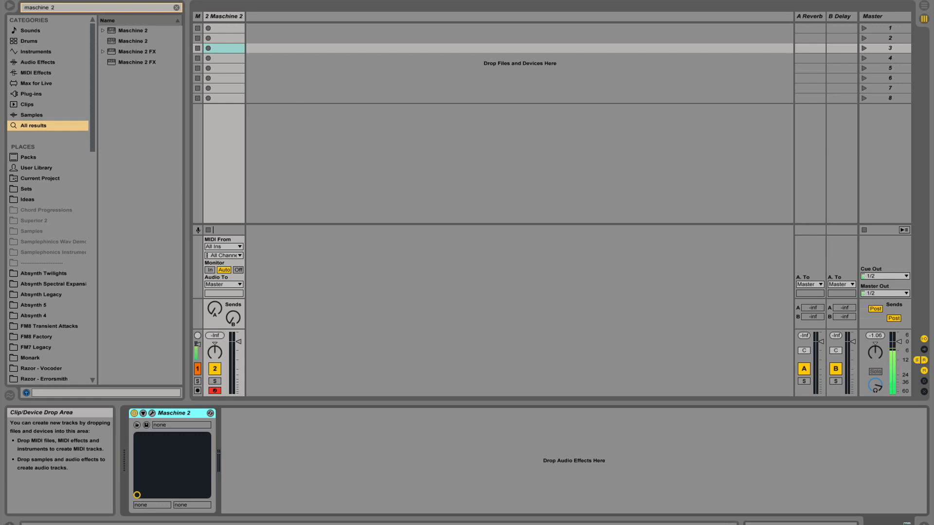
mouse_move(120, 31)
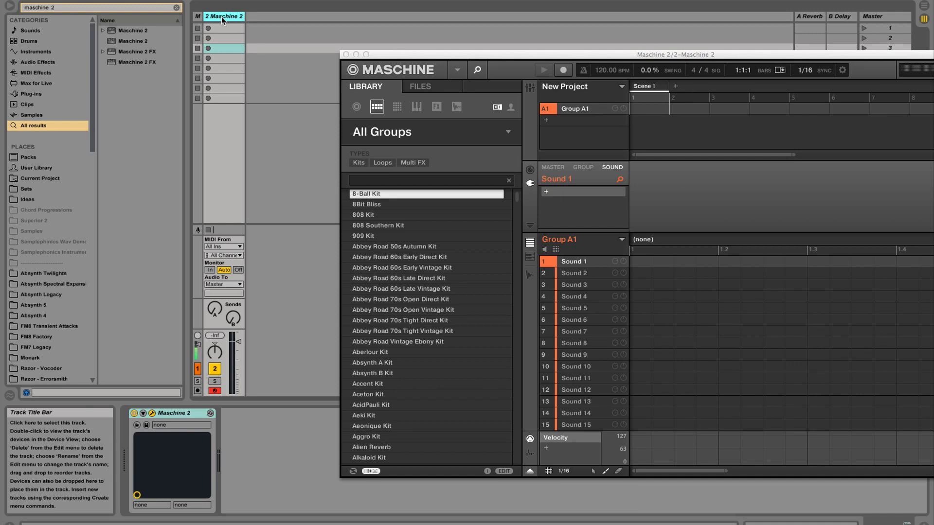
Step: Insert three empty MIDI tracks beside the Maschine 2 track with Cmd+Shift+T
key(Cmd+Shift+T)
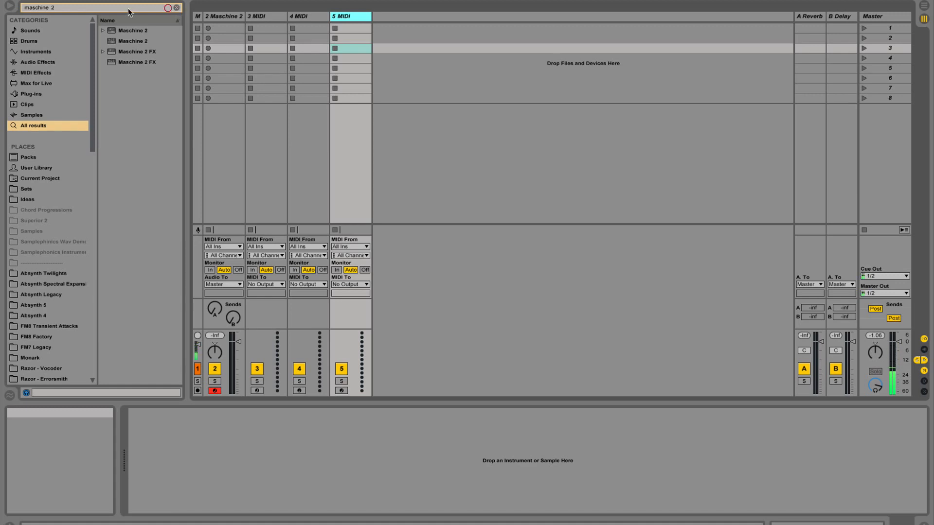
Step: Add External Instrument (browser search 'exte') to tracks 3–5 and name them KICK, SNARE, HATS
click(176, 8)
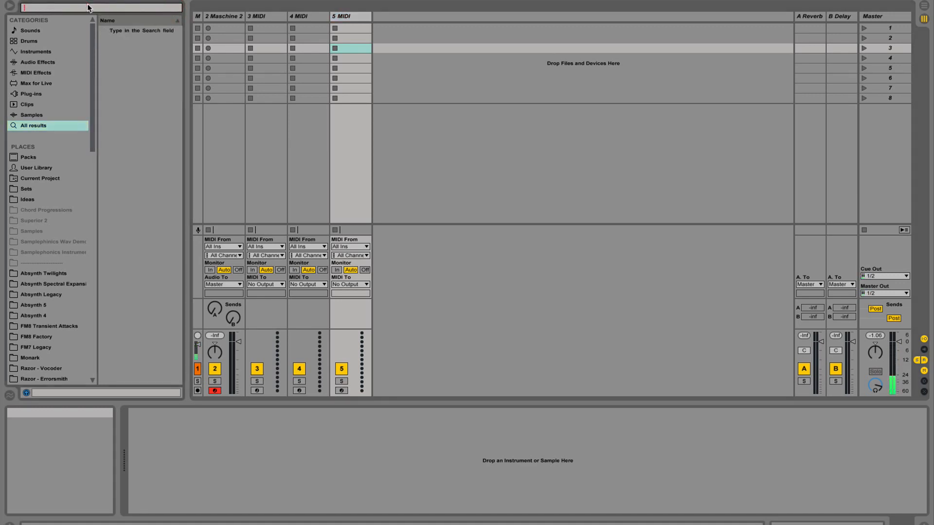
text(exter)
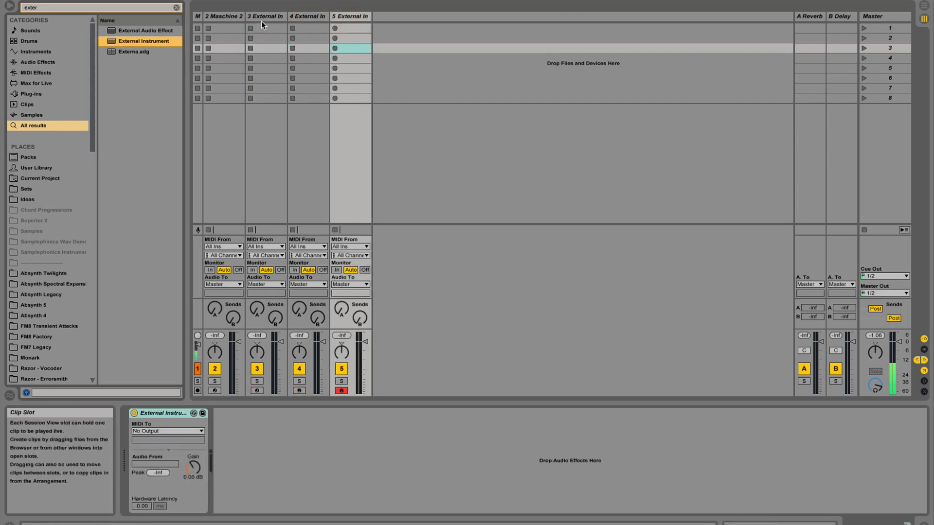
double_click(266, 16)
text(KICK)
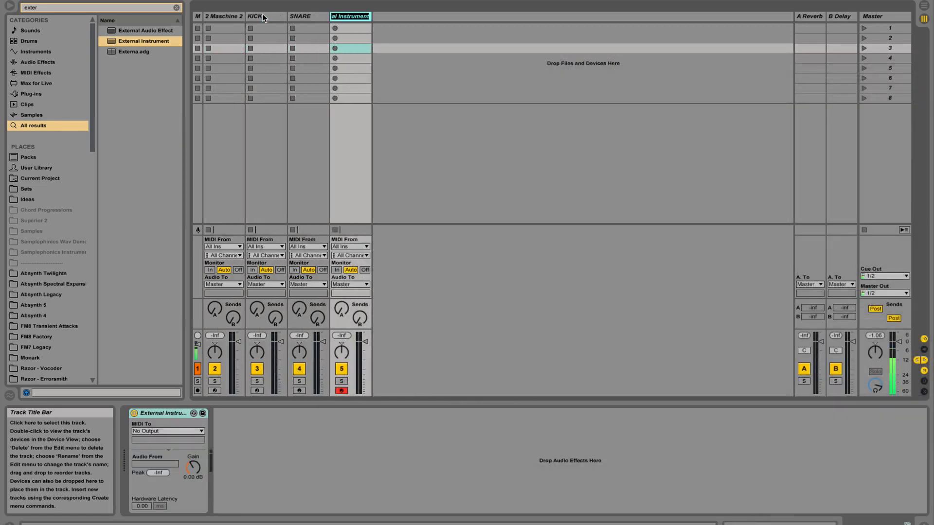
text(HATS)
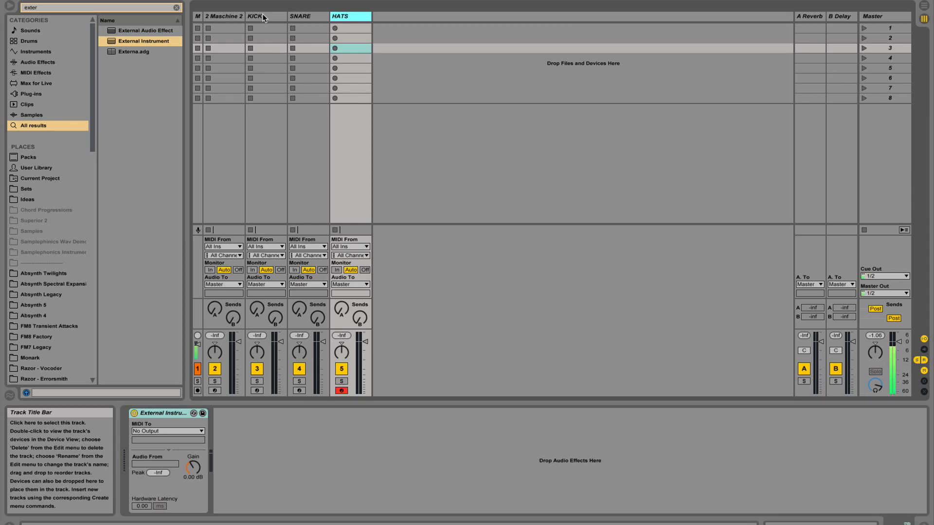
Step: Route KICK's External Instrument MIDI to Maschine 2 channel 1, with audio from Maschine Out
click(262, 16)
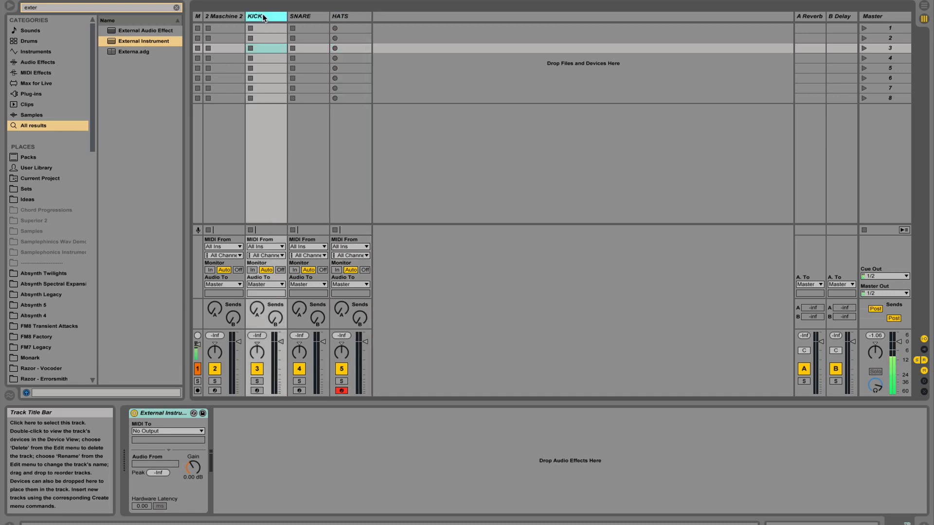
mouse_move(165, 431)
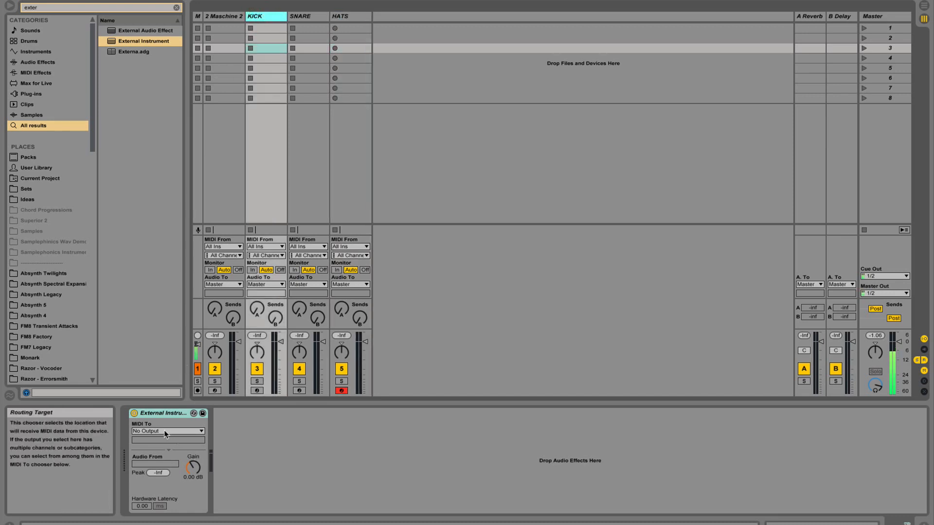
click(167, 431)
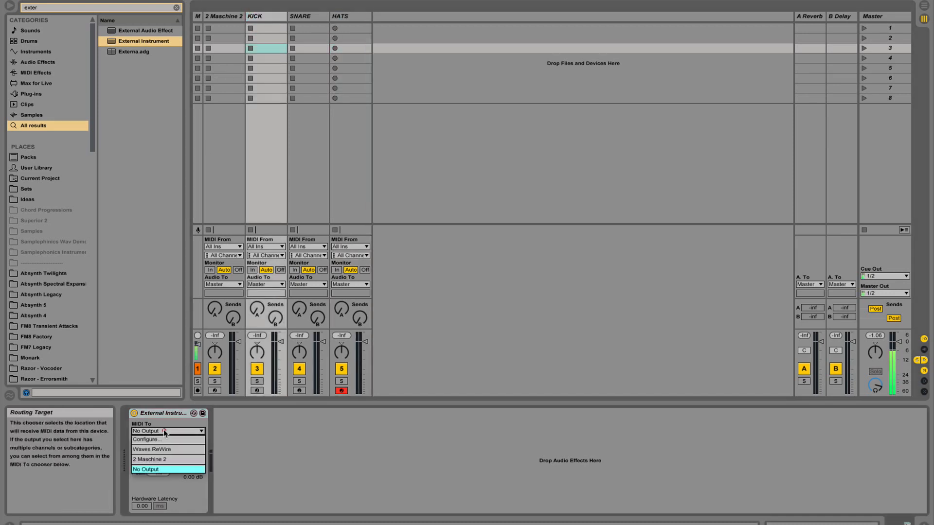
click(150, 469)
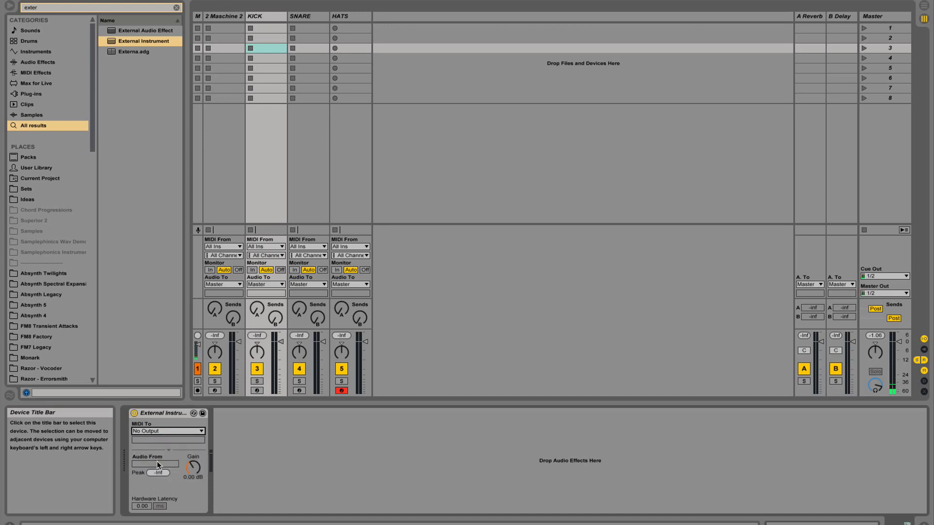
click(168, 431)
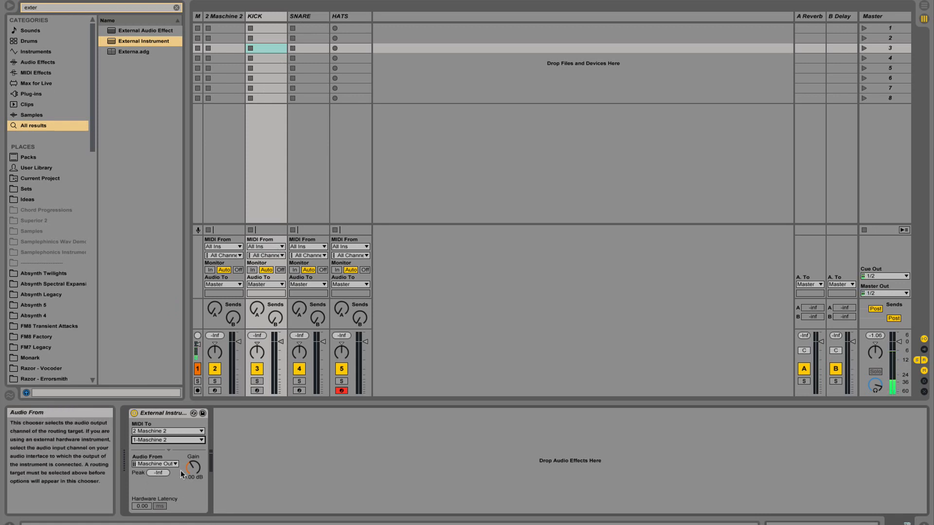
Step: Select the SNARE track and bring up its External Instrument routing choosers
click(302, 16)
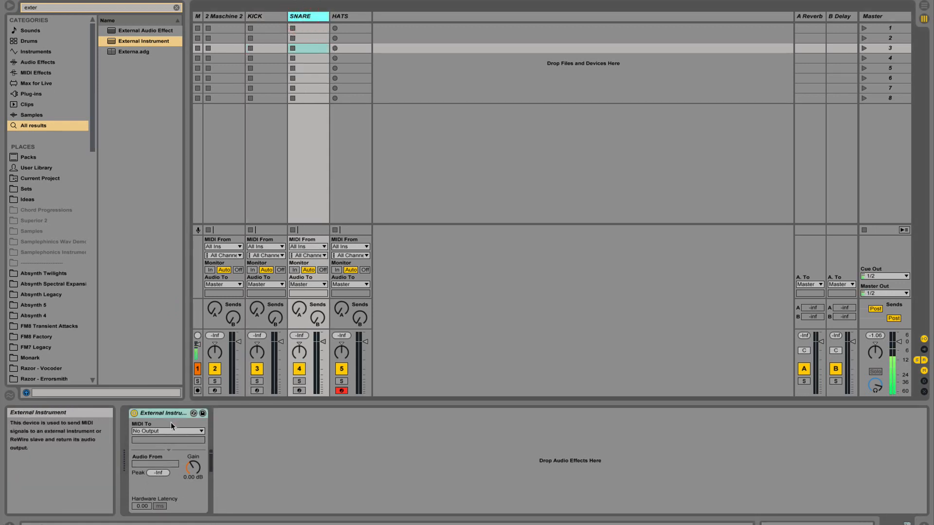
click(167, 431)
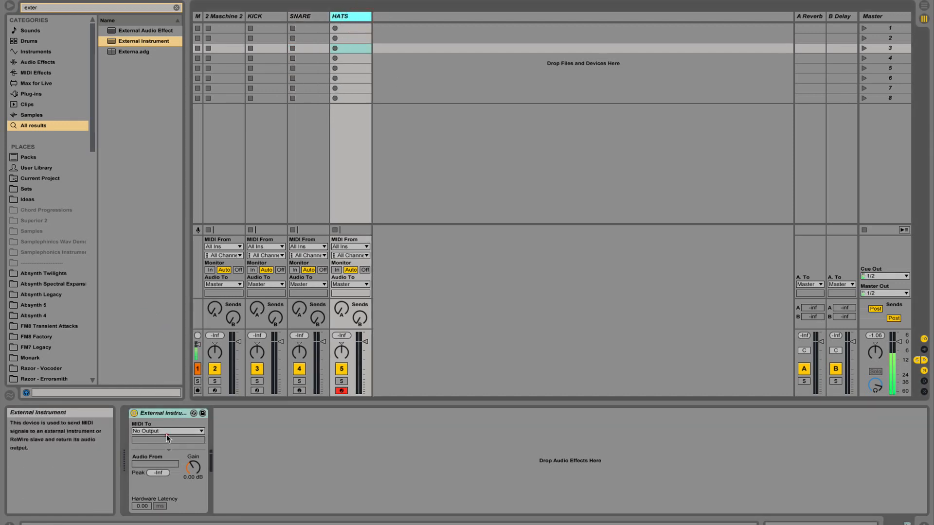
click(167, 431)
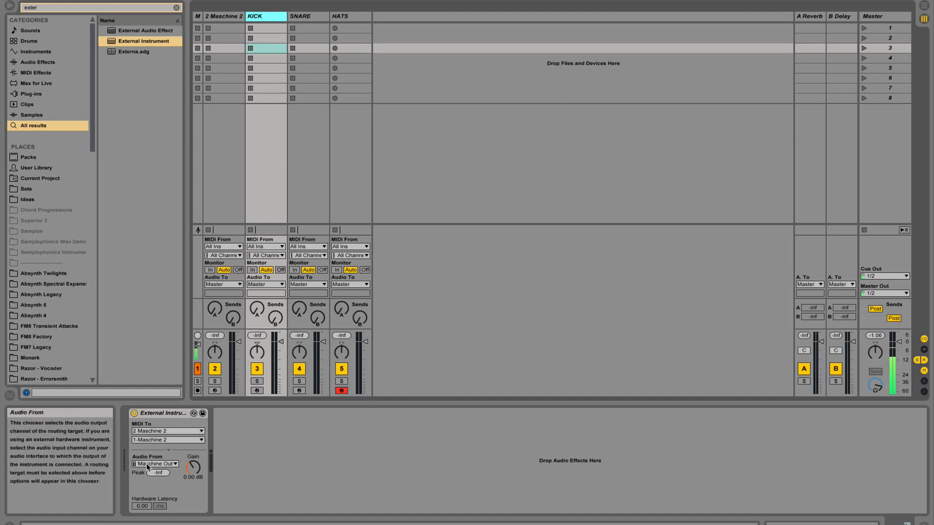
Step: Give SNARE and HATS Maschine Out audio returns, with HATS sending on MIDI channel 3
click(154, 464)
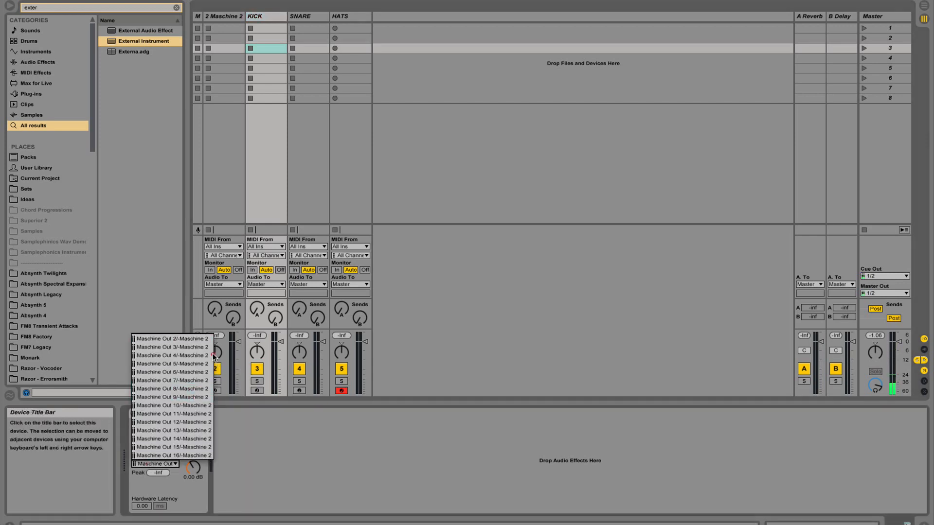
mouse_move(197, 339)
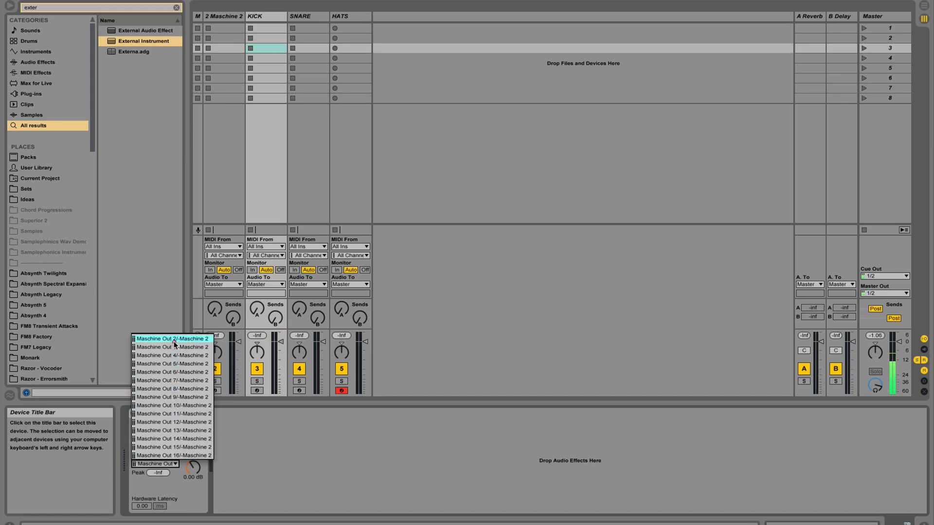
mouse_move(171, 347)
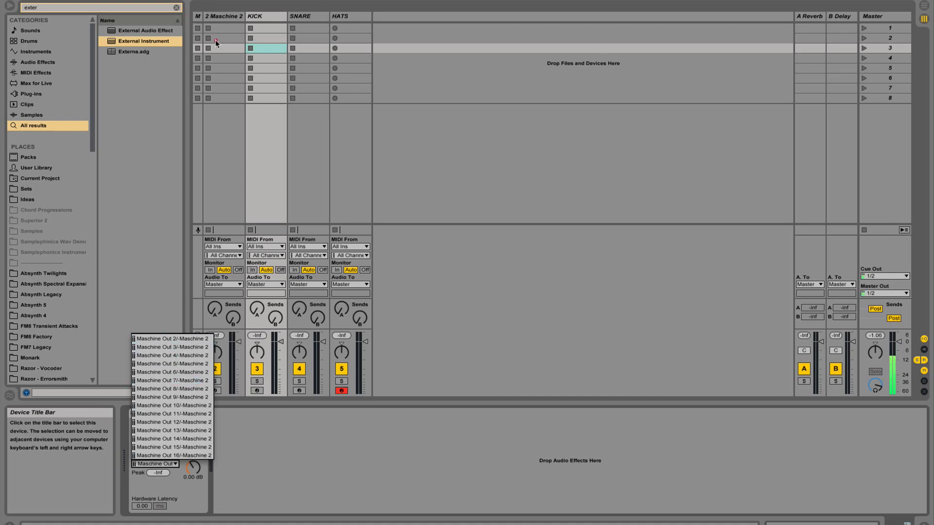
mouse_move(225, 21)
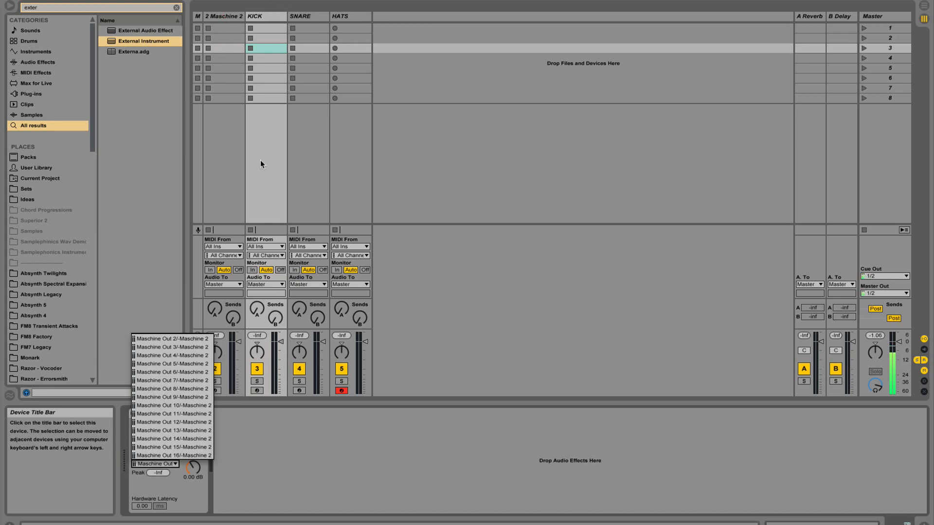
mouse_move(171, 339)
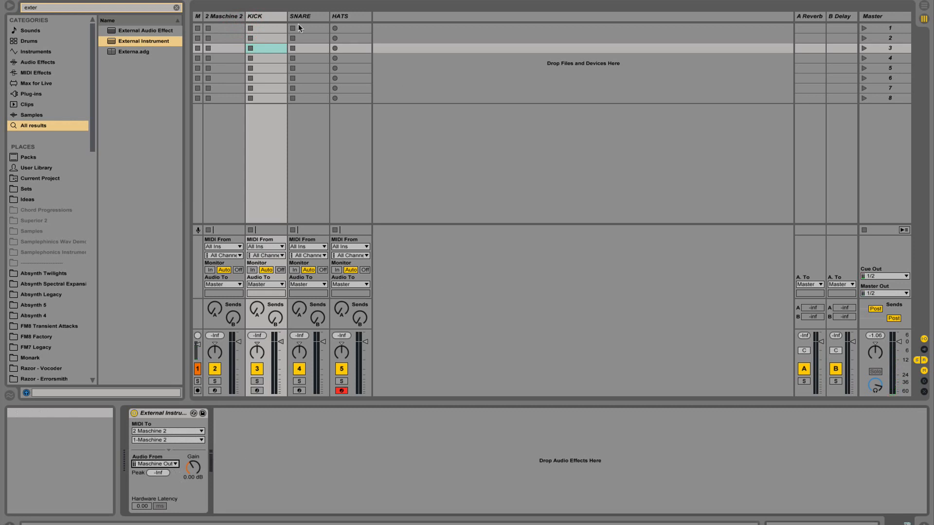
click(155, 464)
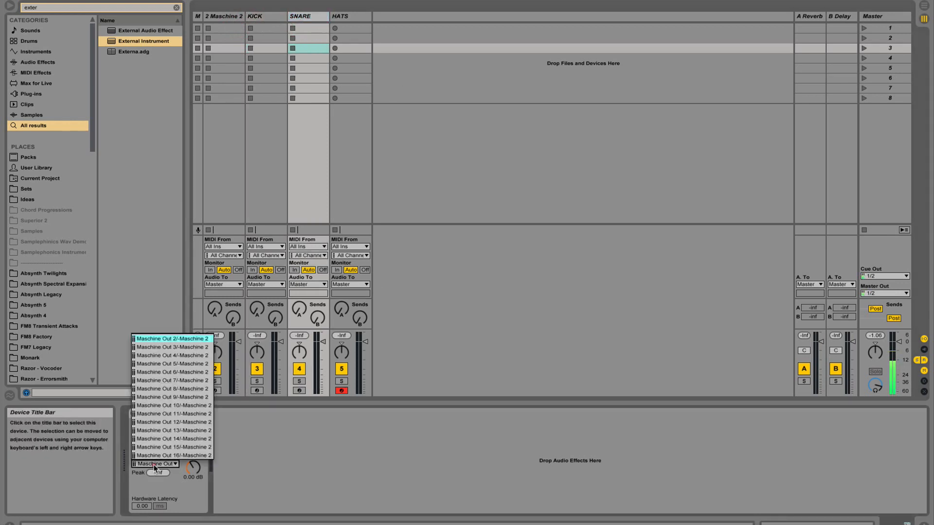
mouse_move(171, 347)
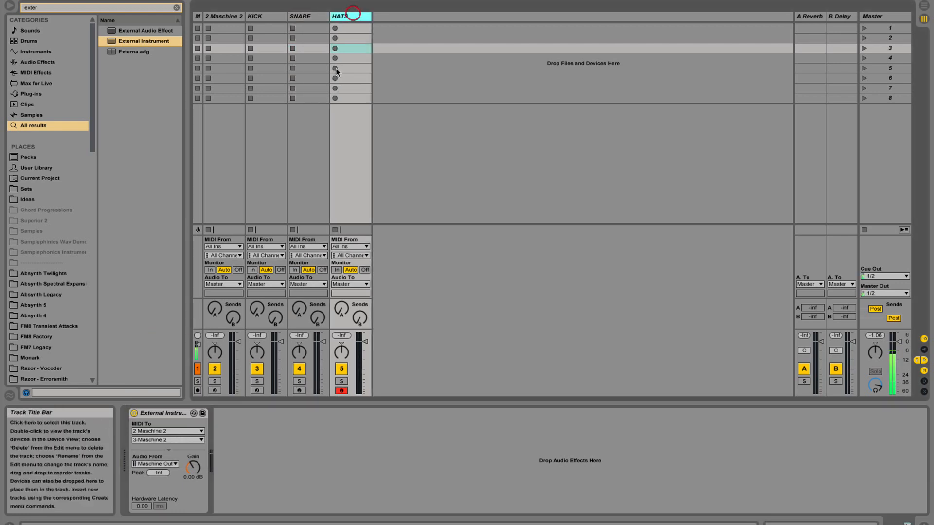
click(155, 464)
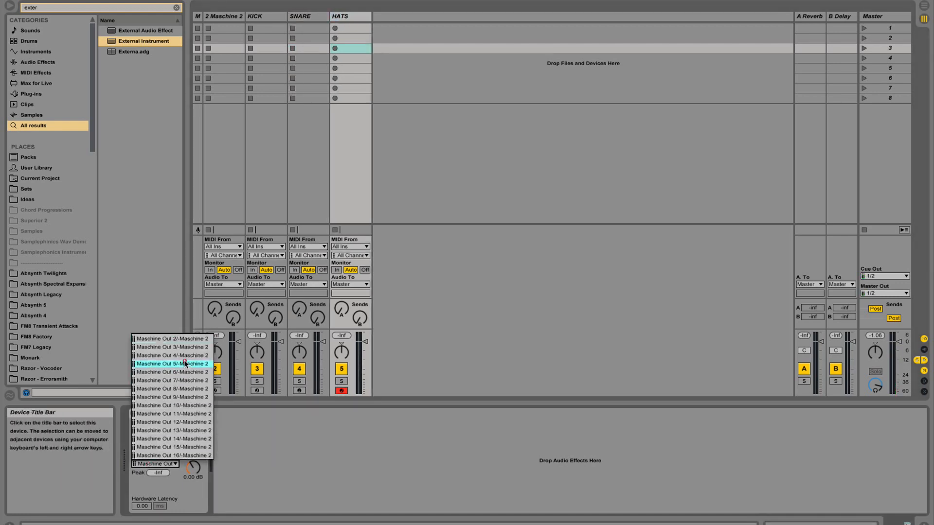
click(172, 363)
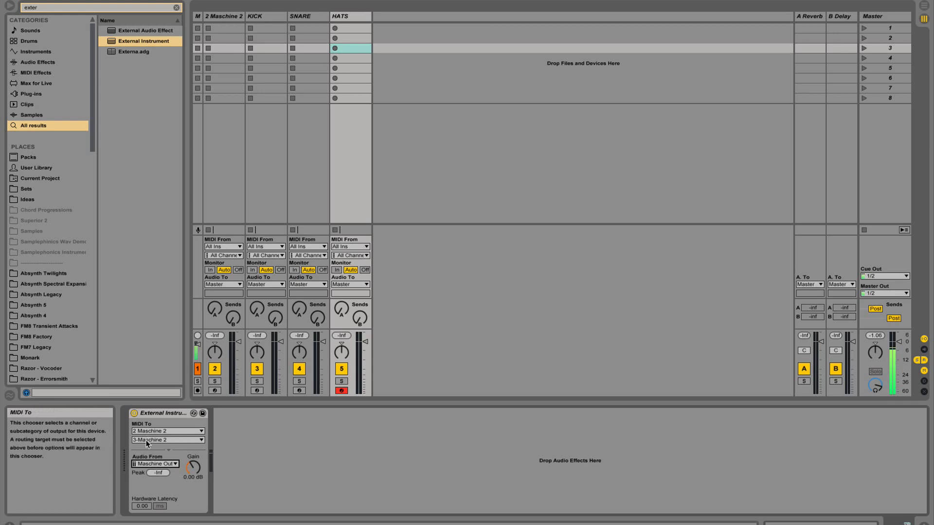
Step: Move HATS's External Instrument from Maschine MIDI channel 3 to channel 4 and check Maschine outputs
click(167, 440)
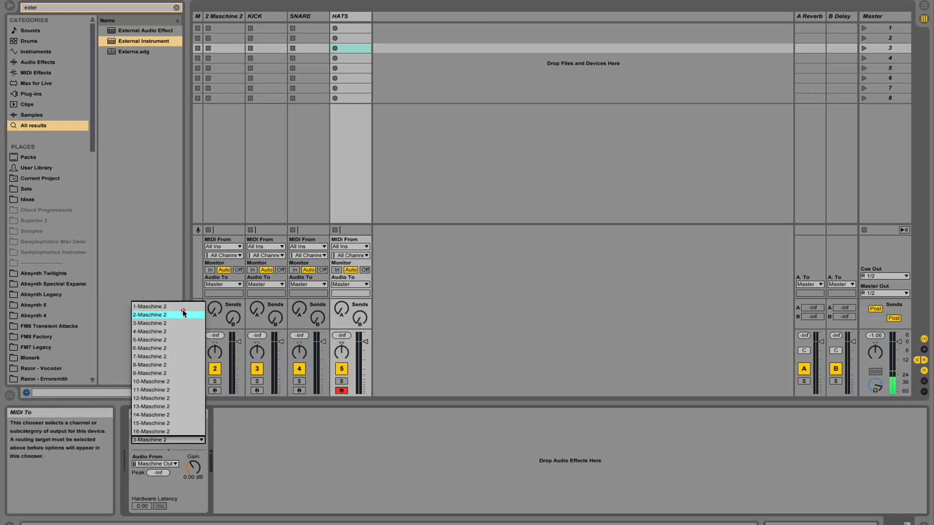
mouse_move(198, 348)
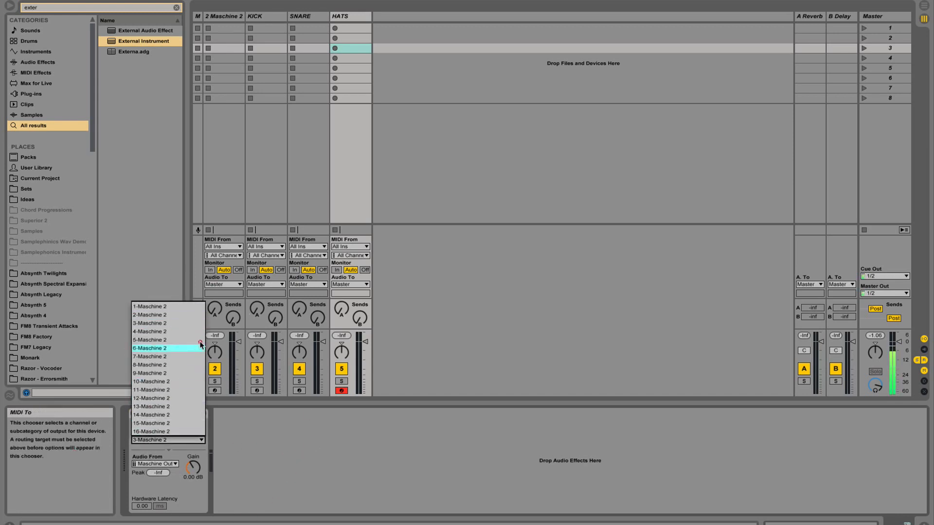
mouse_move(164, 332)
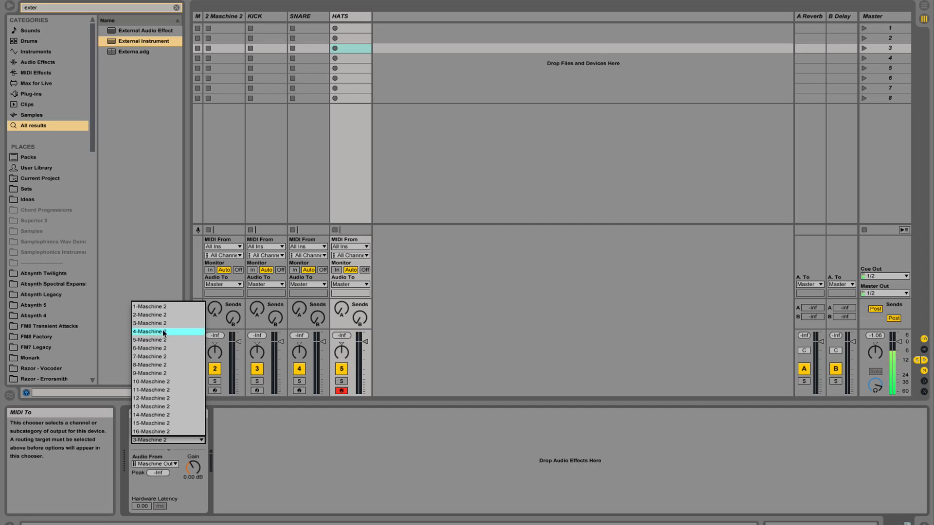
click(149, 332)
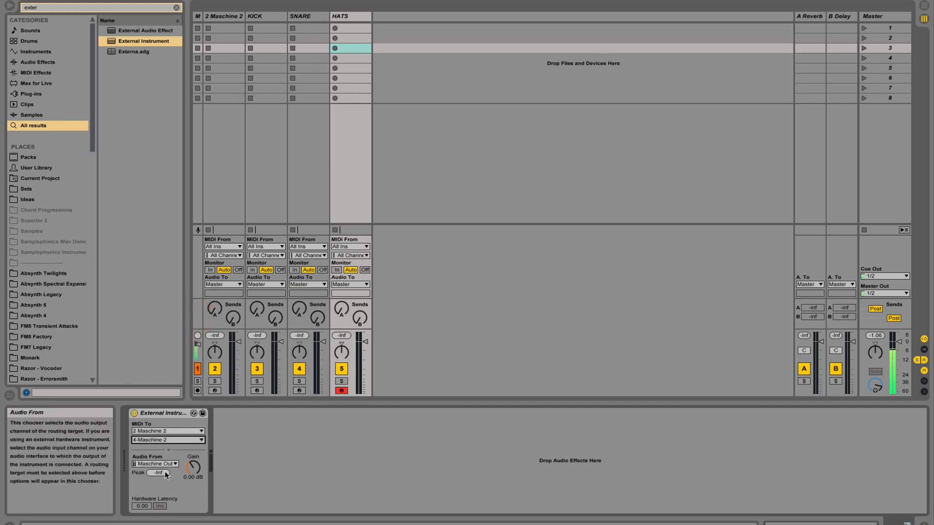
click(156, 464)
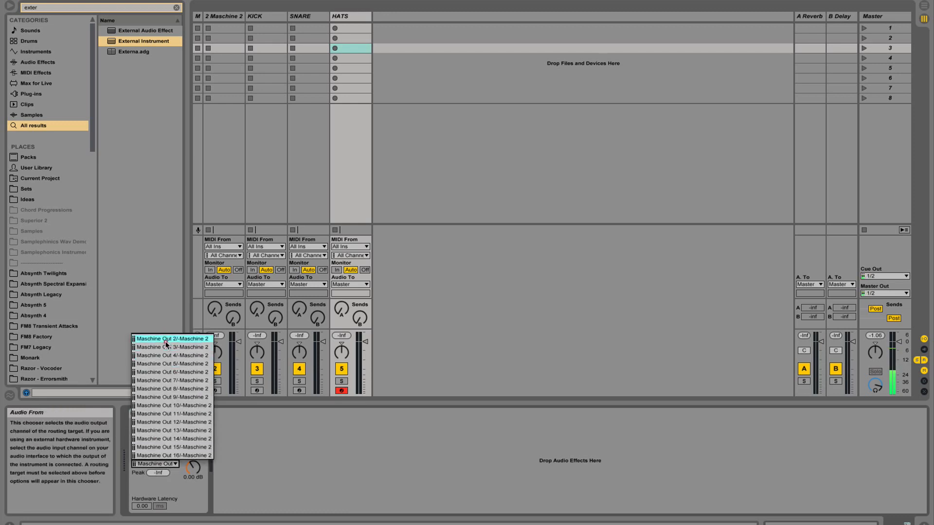
mouse_move(168, 356)
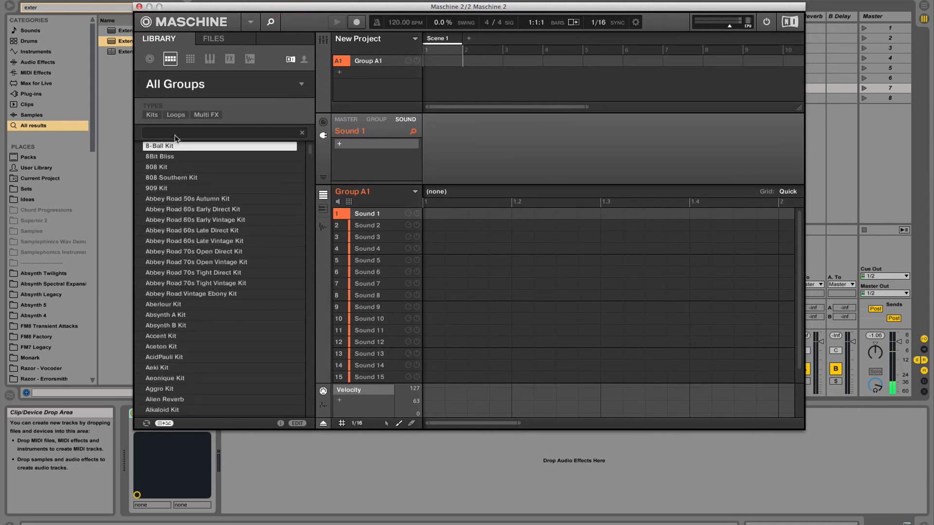
Step: Search the Maschine Groups library for 'tight' and load Tight Kit into group A1
text(tight)
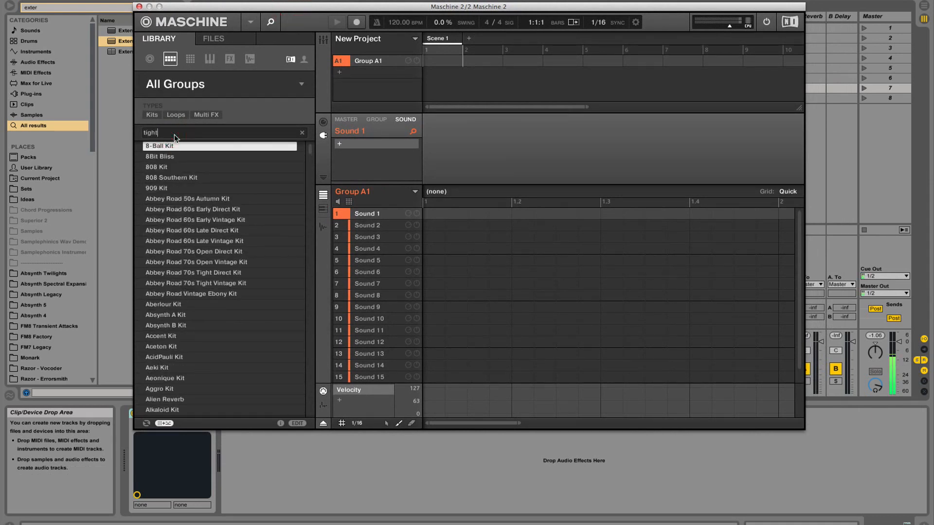
text(ight)
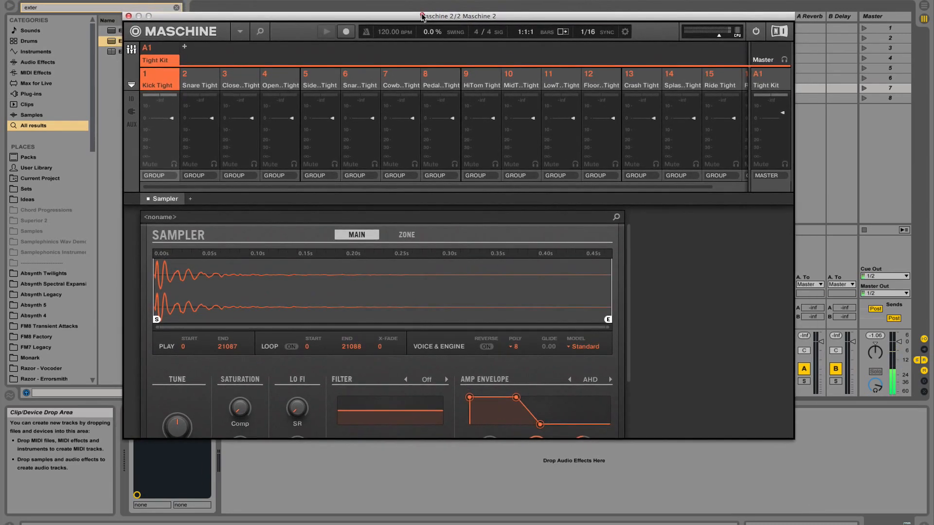
Step: Move the Maschine window over the Live set and expand the mixer's audio/MIDI routing rows
drag(459, 16, 473, 15)
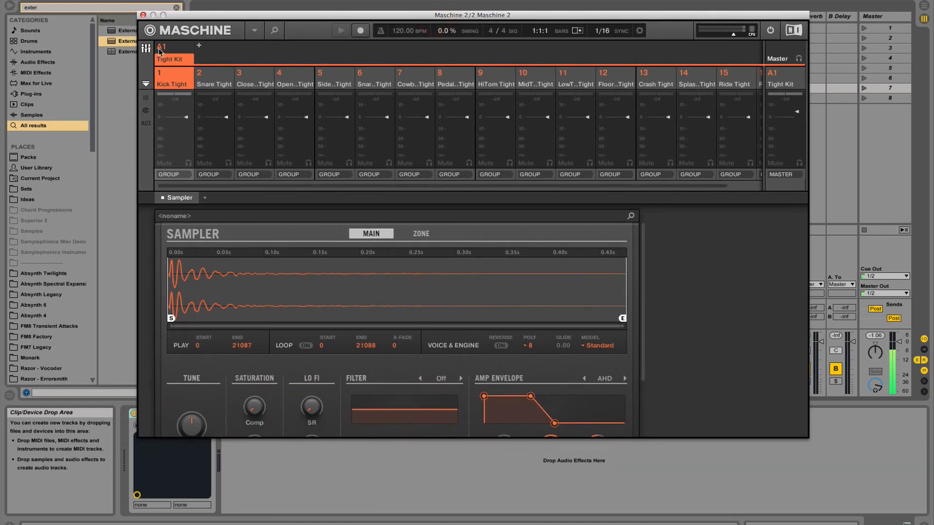
key(Tab)
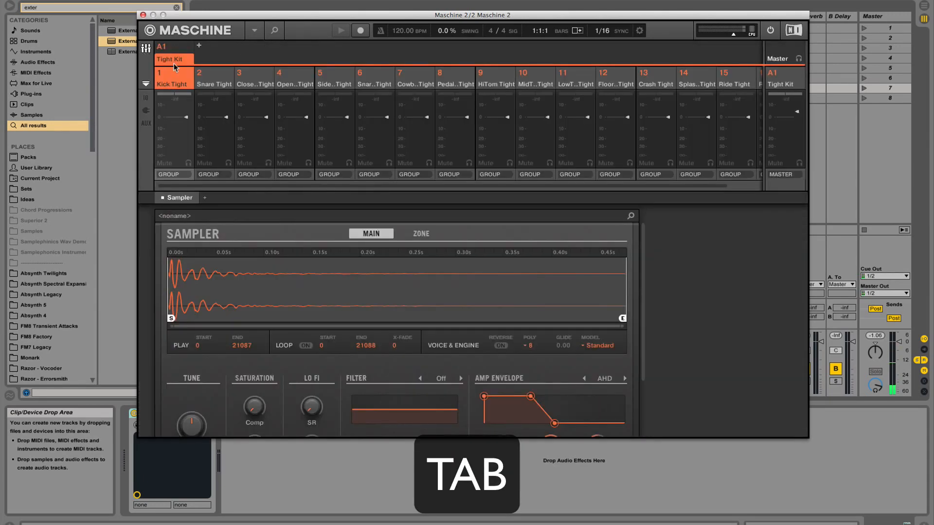
key(Tab)
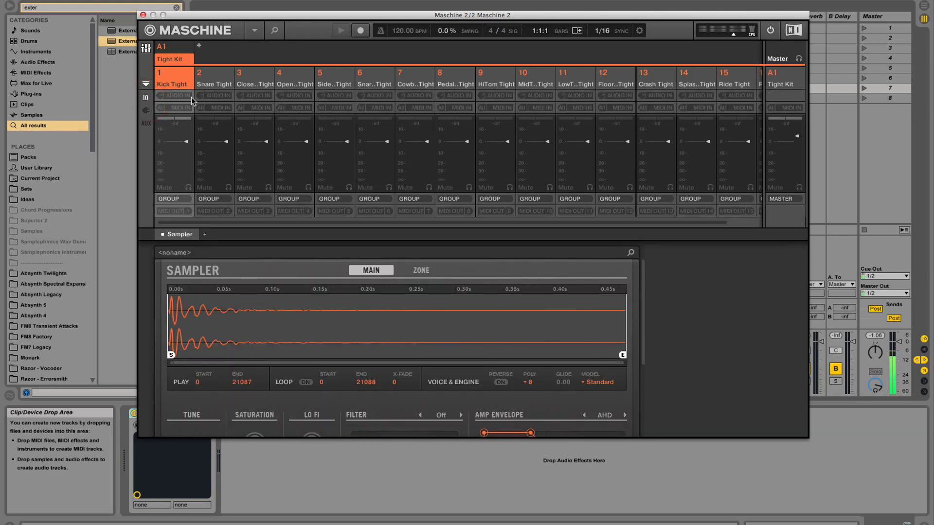
mouse_move(178, 190)
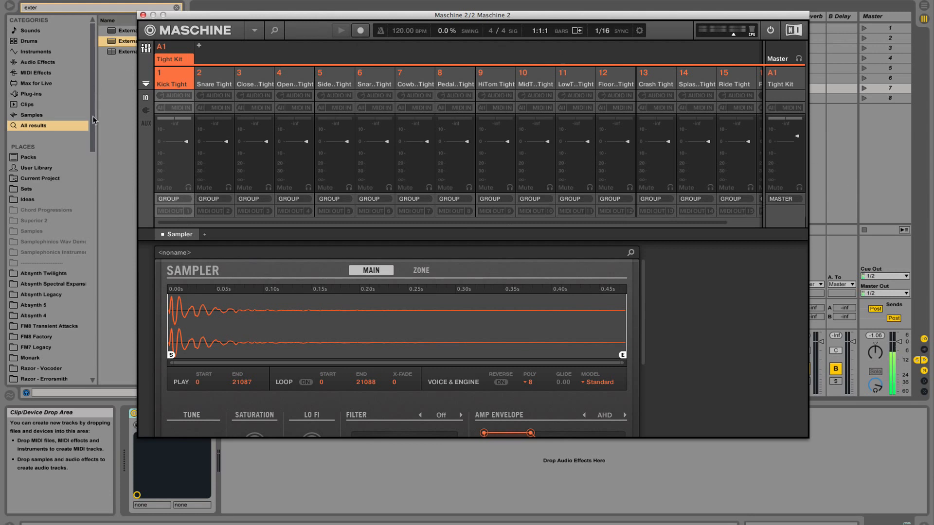
mouse_move(635, 206)
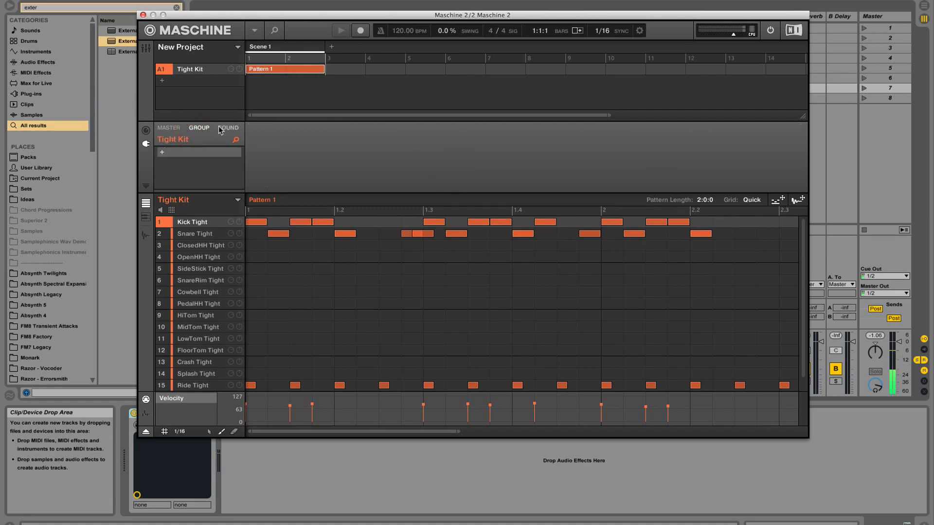
Step: View Kick Tight's sound output routing, then inspect SnareRim Tight and other kit sounds
click(228, 128)
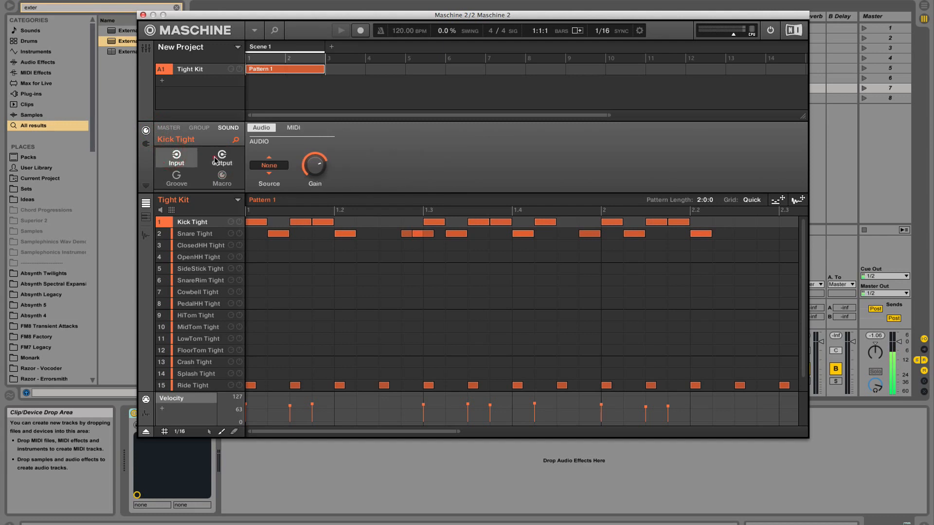
click(222, 158)
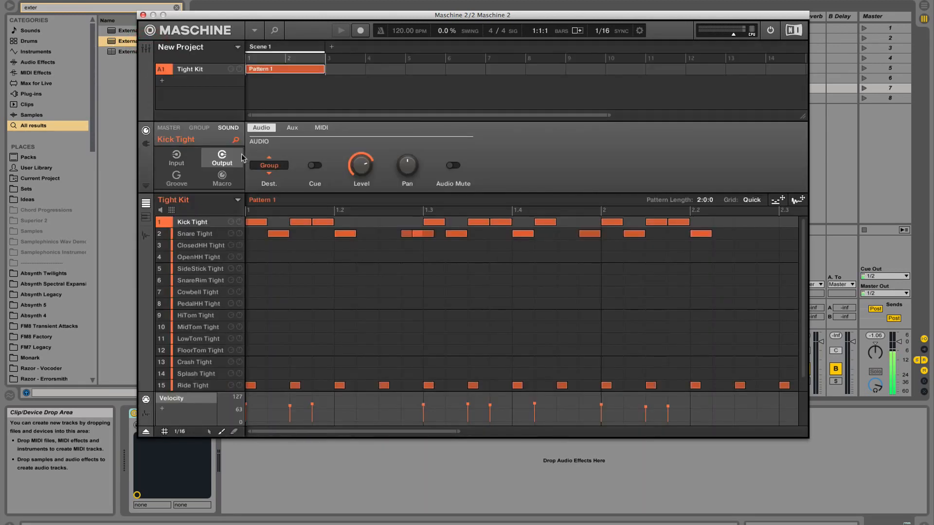
click(199, 281)
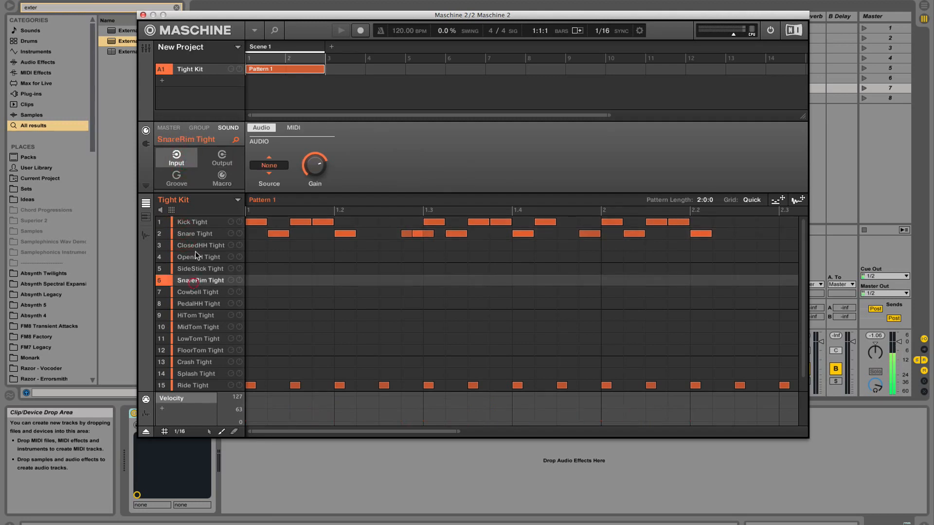
click(192, 222)
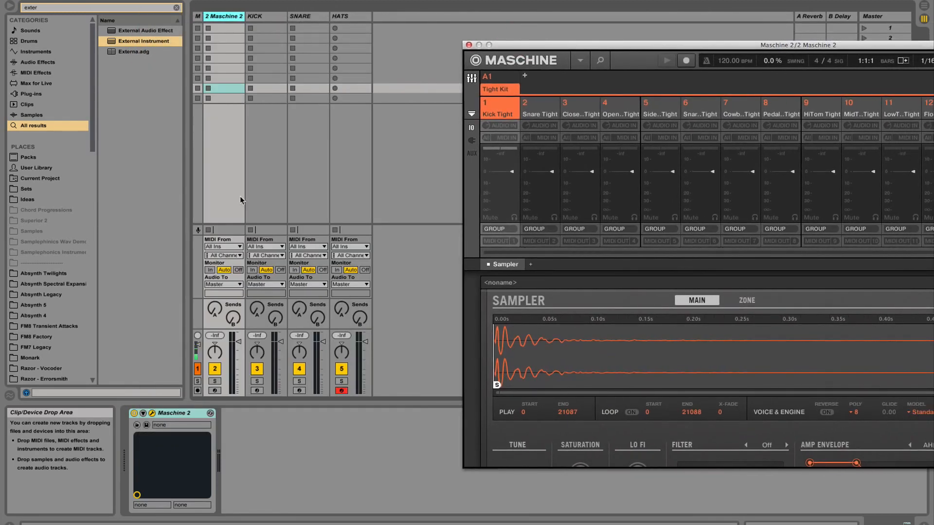
mouse_move(307, 301)
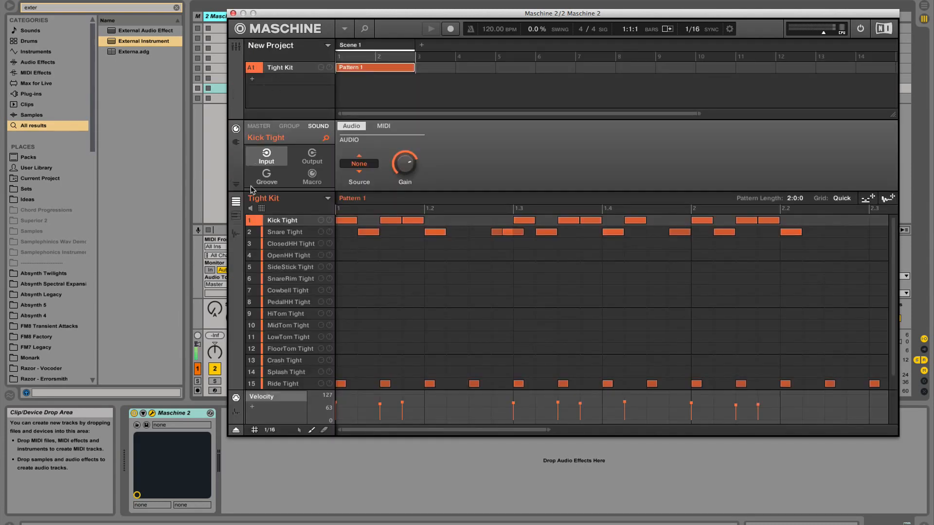
Step: Create new Pattern 3 and step-program Kick Tight, Snare and ClosedHH hits
click(262, 209)
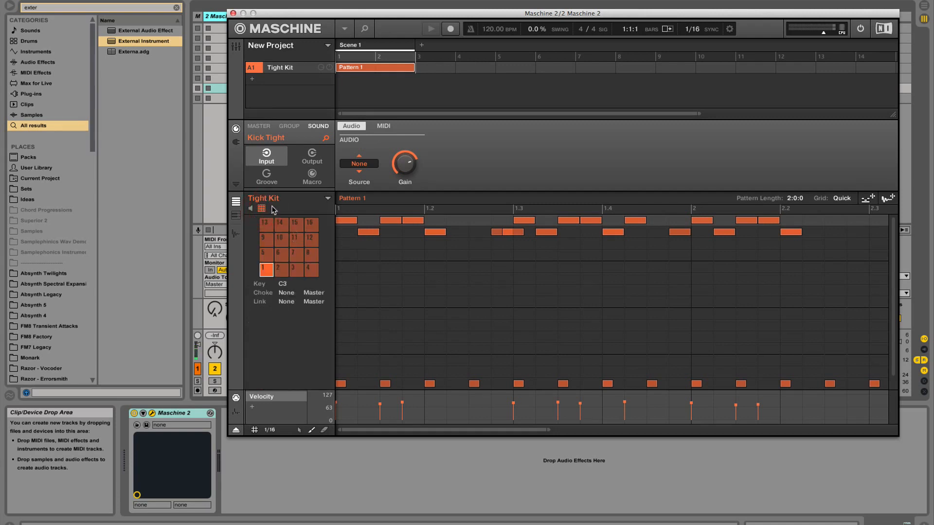
click(357, 243)
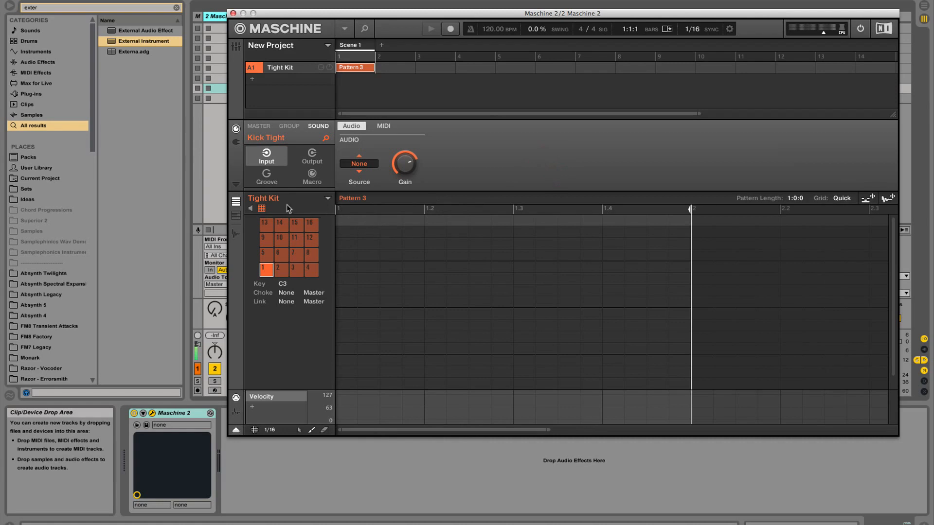
click(235, 217)
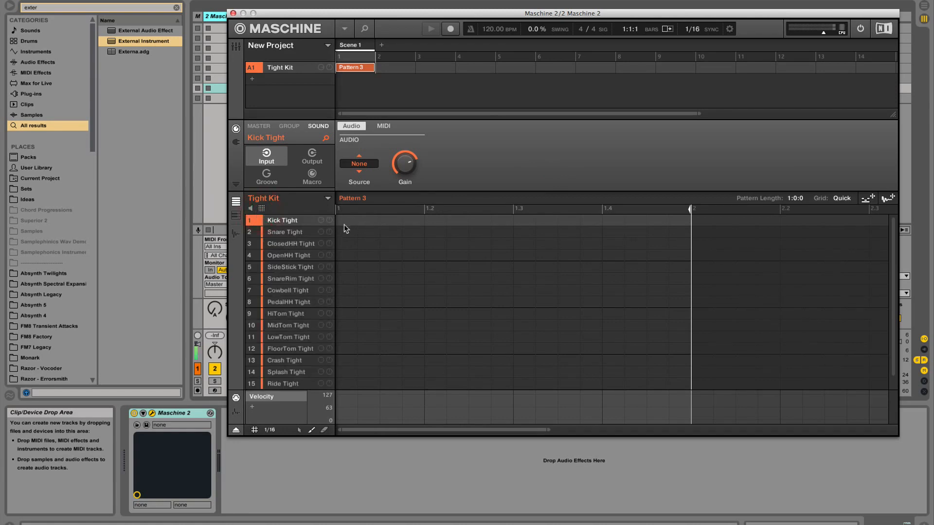
click(347, 221)
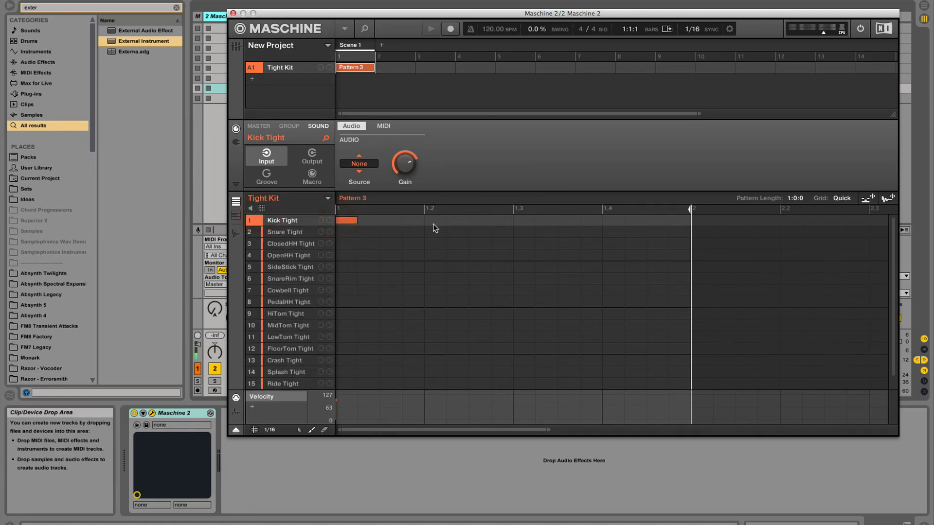
click(428, 220)
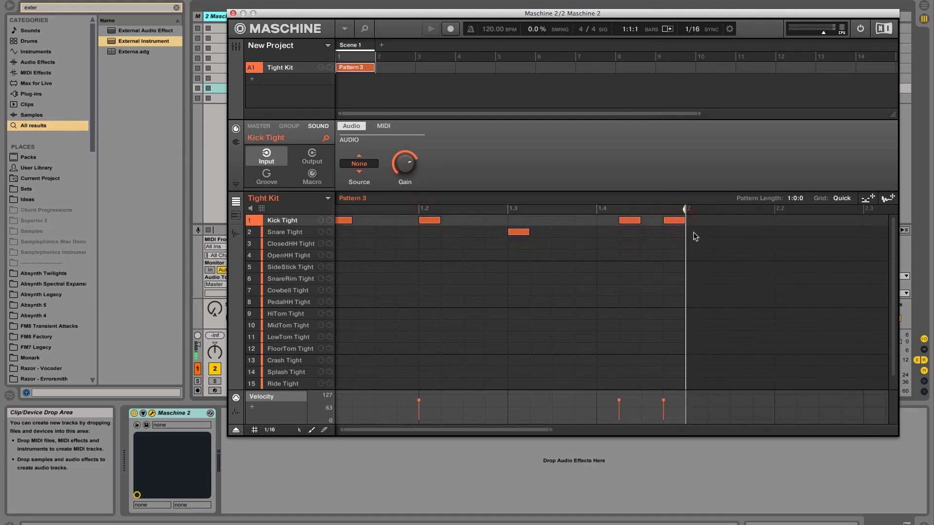
mouse_move(388, 248)
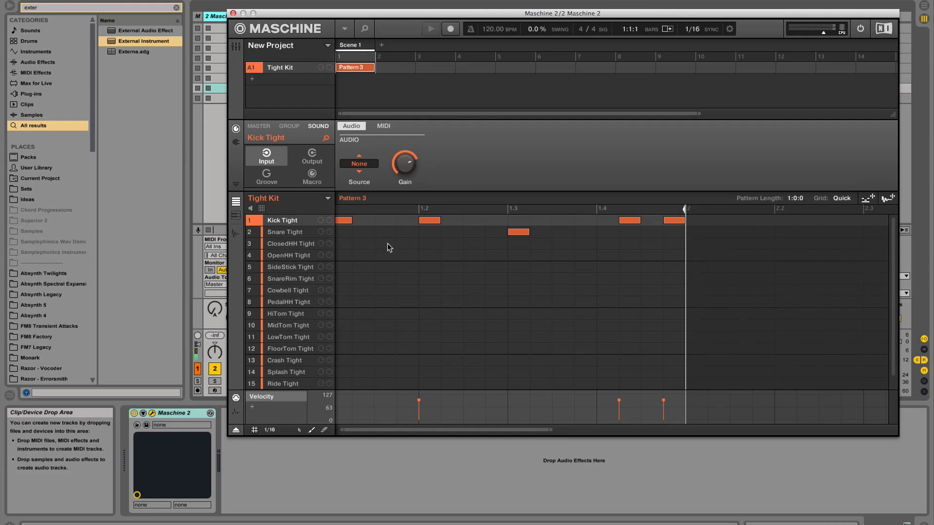
click(290, 244)
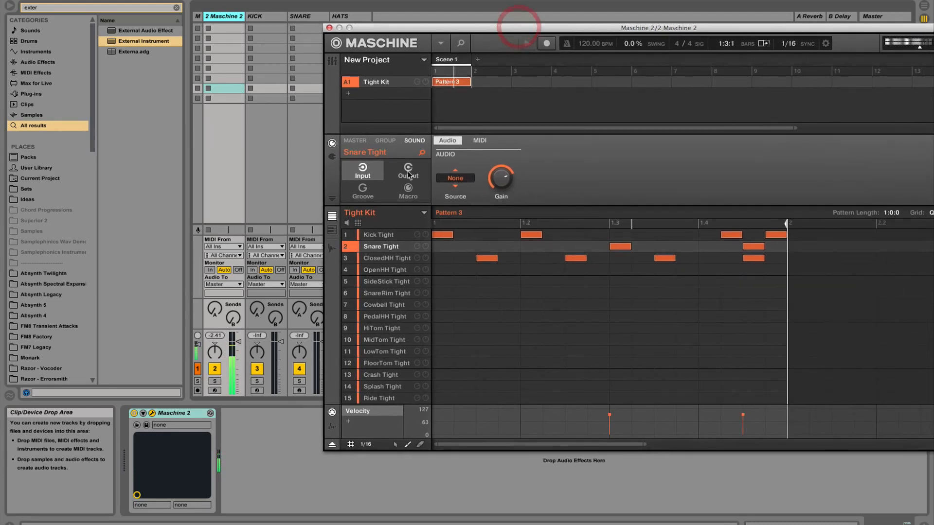
Step: In the Tight Kit mixer, route Kick Tight's output to Ext. 2 instead of Ext. 1
click(332, 61)
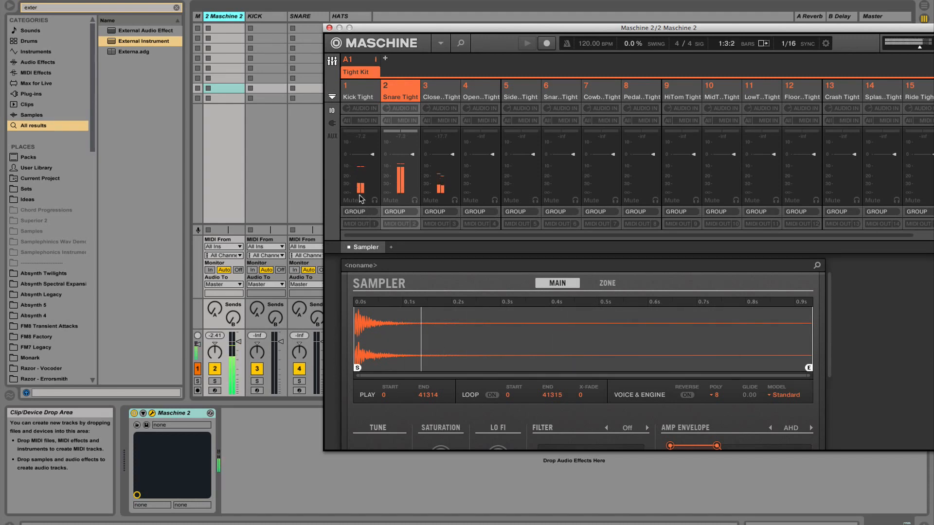
click(359, 91)
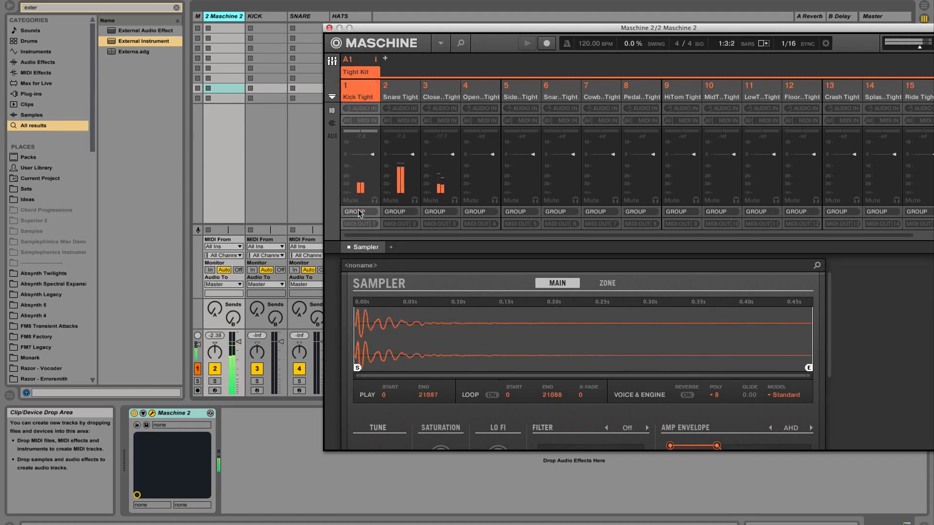
click(360, 211)
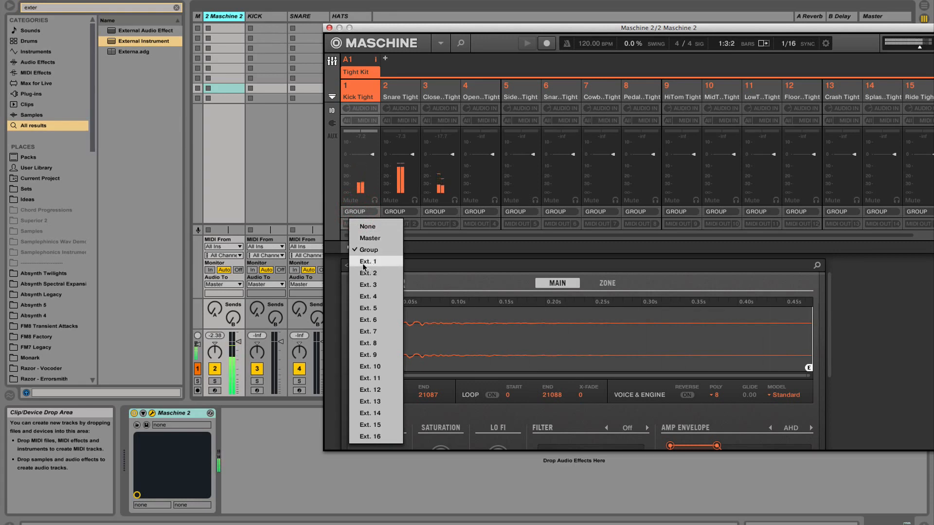
click(368, 261)
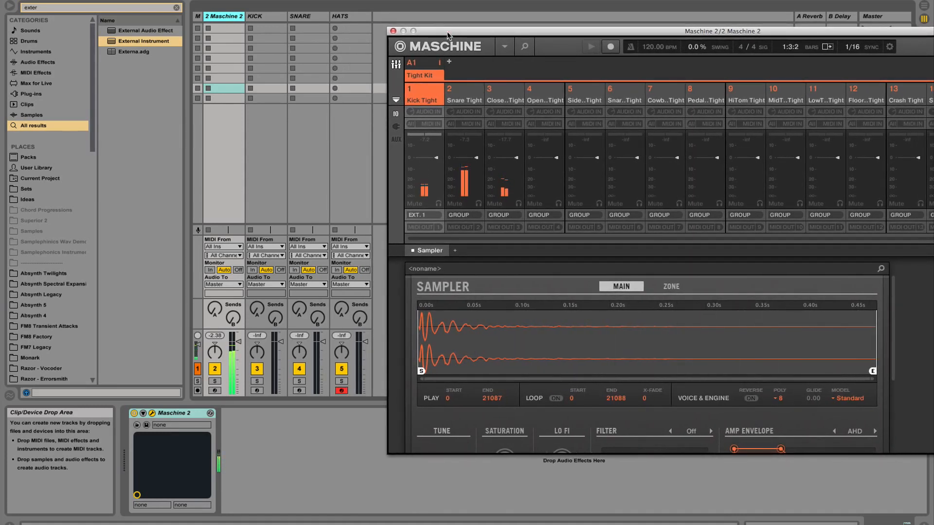
mouse_move(224, 24)
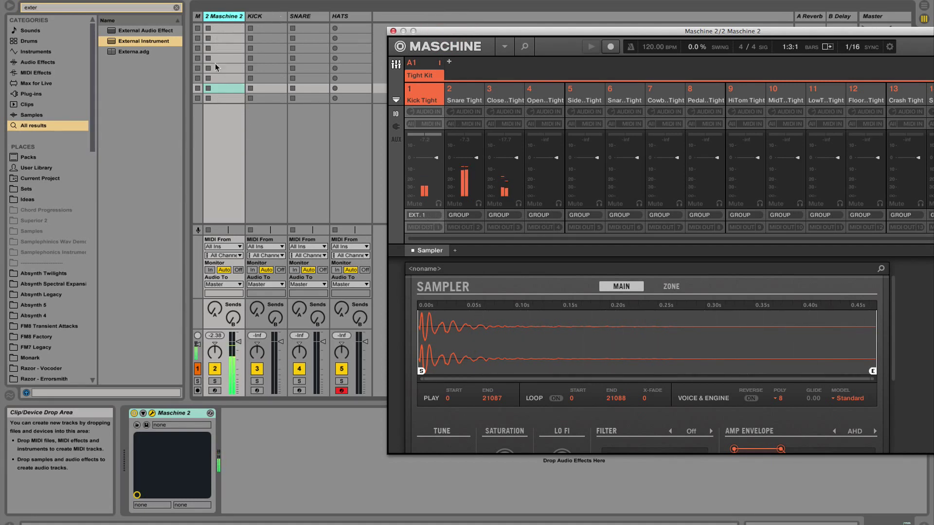
click(423, 215)
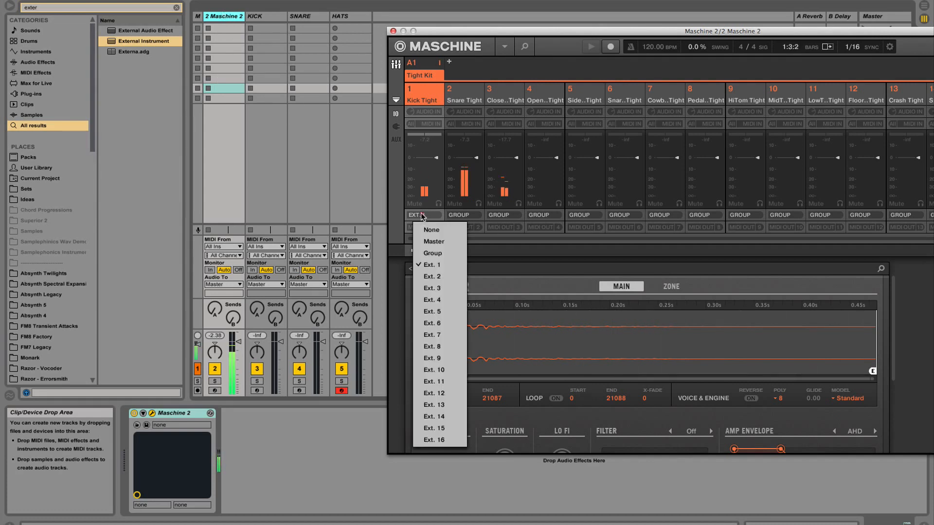
click(432, 276)
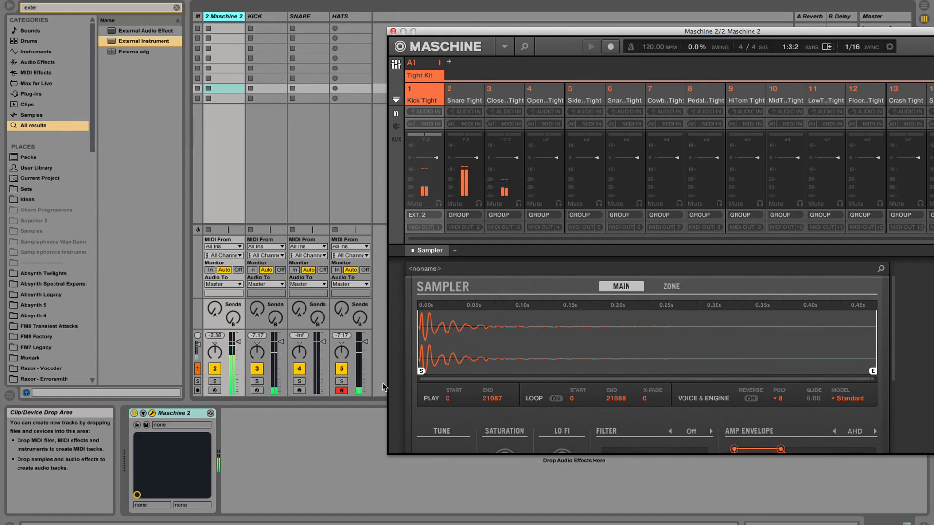
Step: Select Snare Tight and assign it its own external output
click(464, 94)
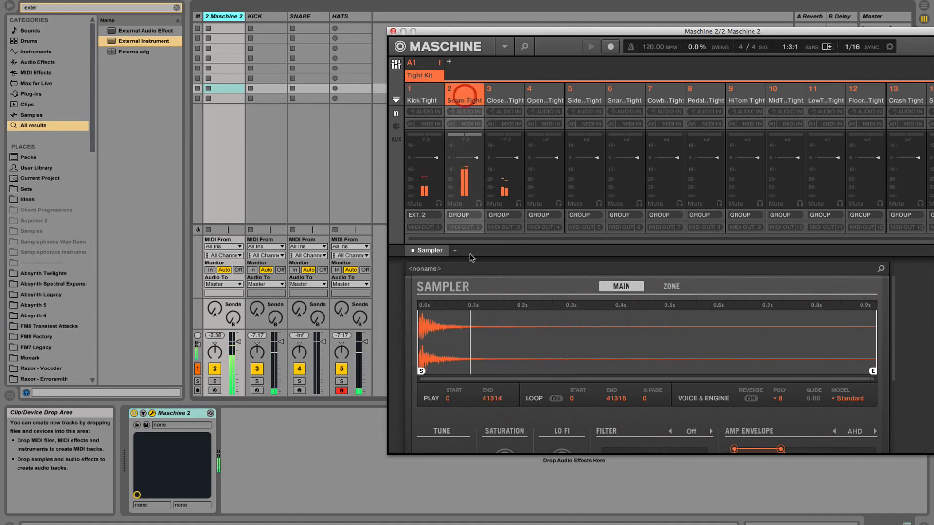
click(464, 227)
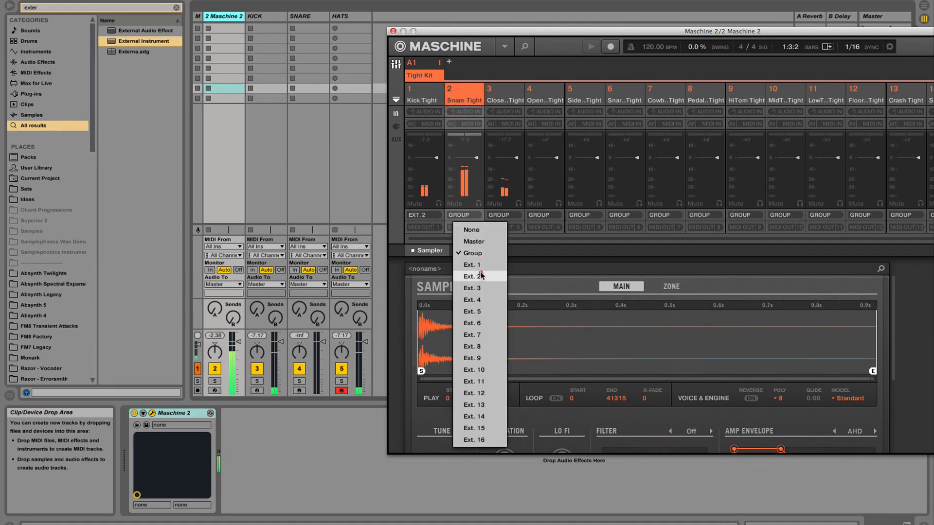
click(472, 288)
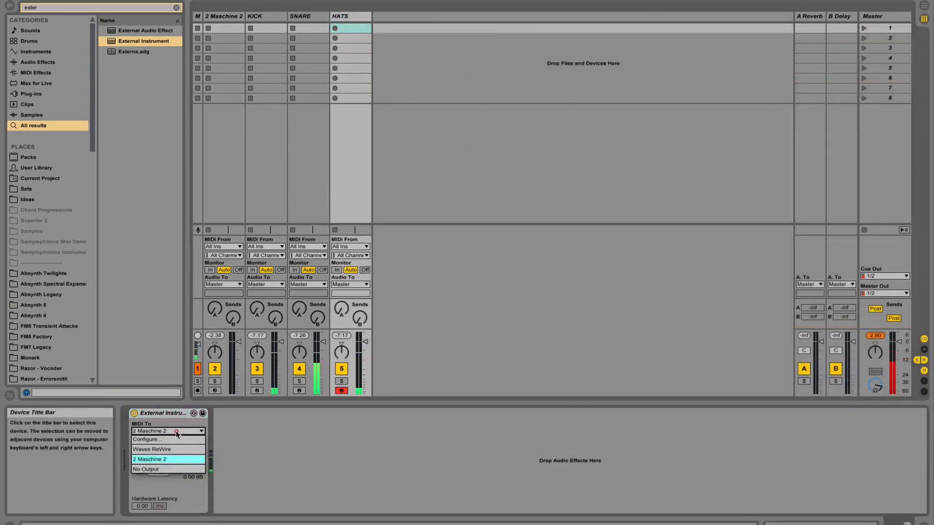
Step: Route HATS MIDI to Maschine 2 on its own channel; return hi-hat and snare audio from Maschine Outs
click(165, 459)
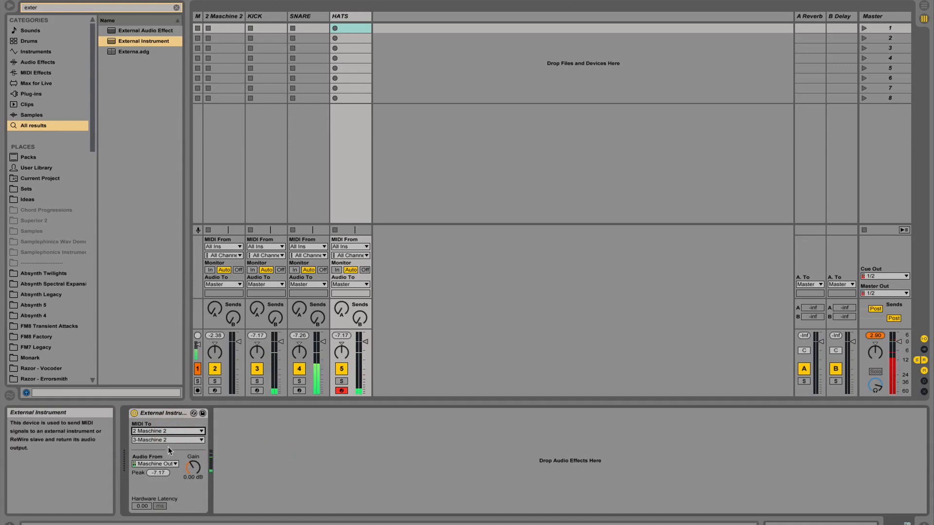
click(155, 463)
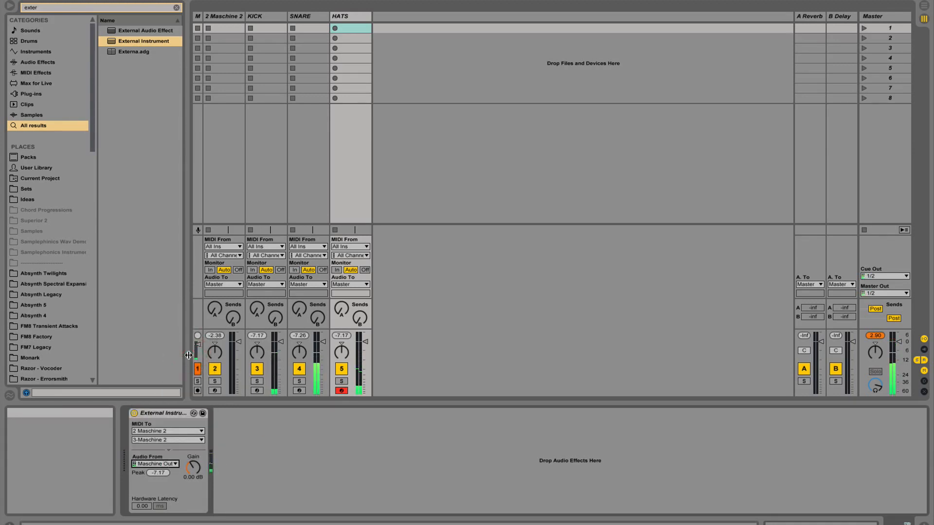
click(172, 464)
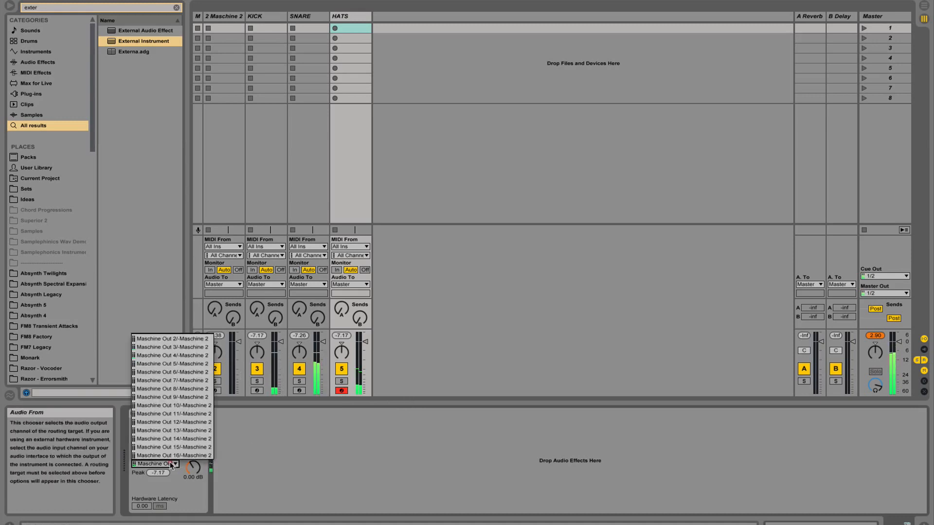
mouse_move(172, 355)
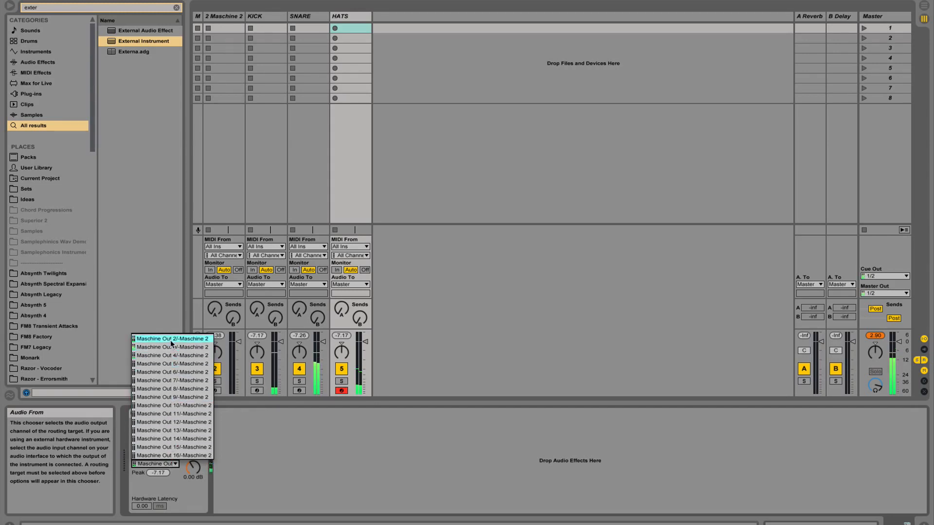
mouse_move(170, 355)
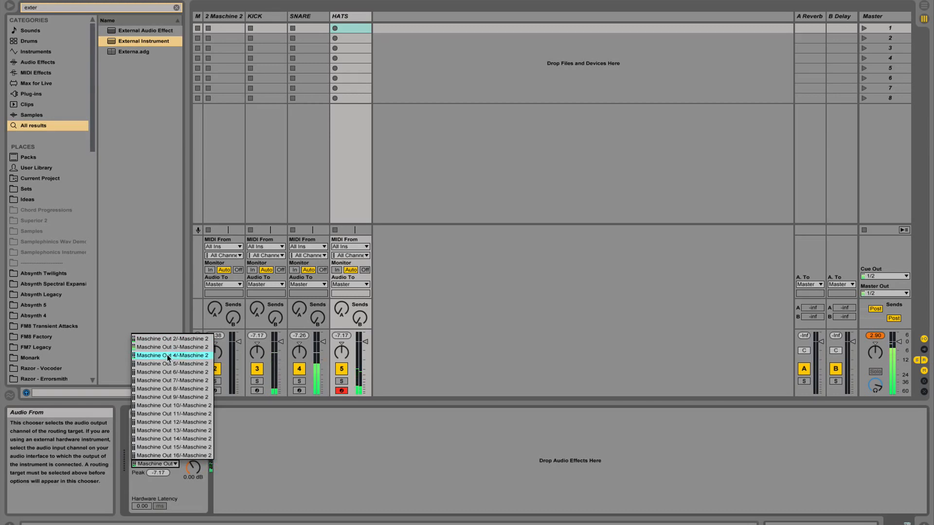
click(173, 355)
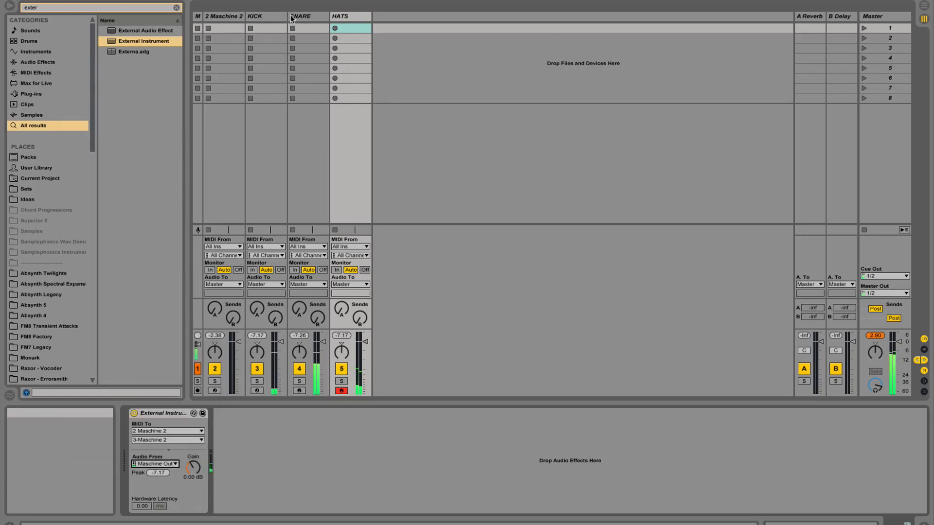
click(155, 464)
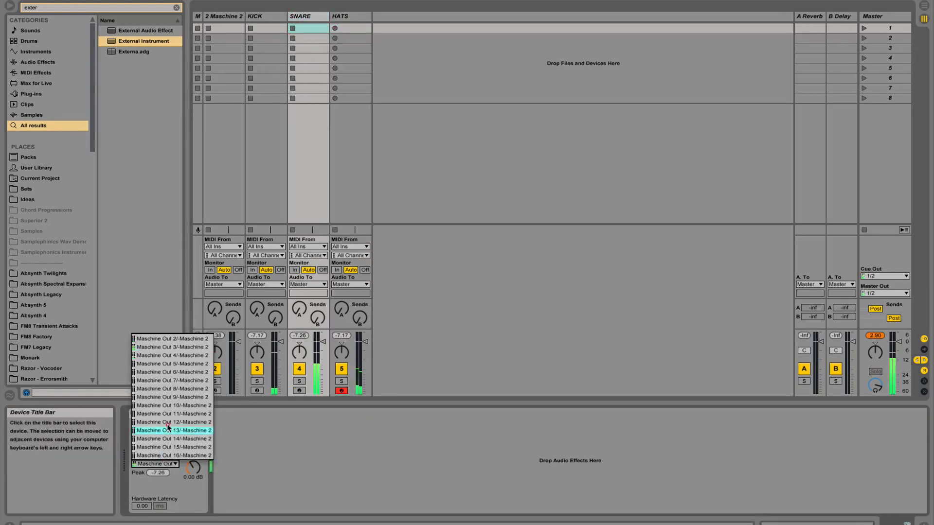
click(173, 430)
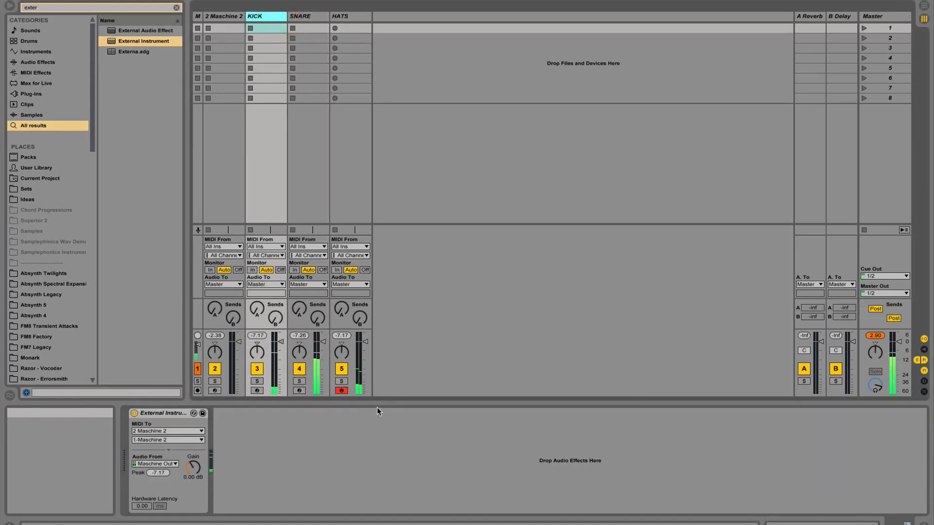
mouse_move(352, 455)
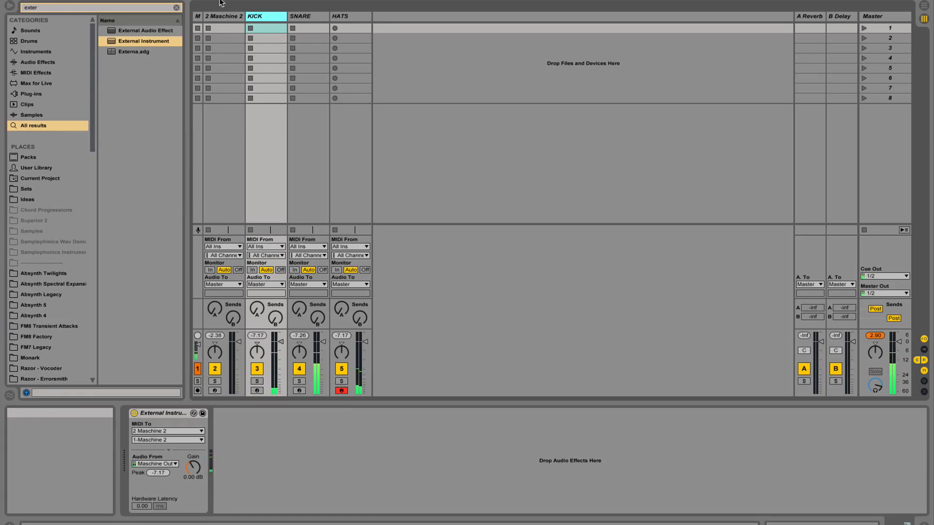
mouse_move(222, 383)
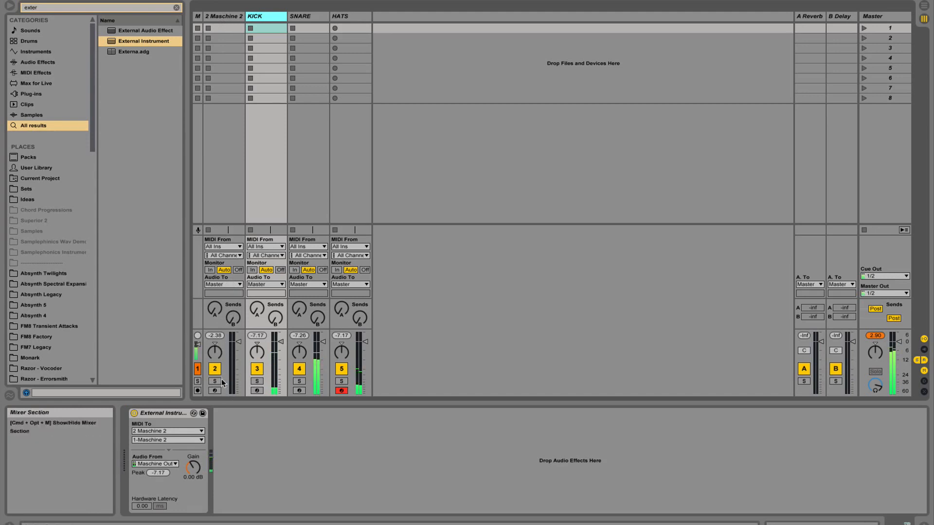
mouse_move(231, 319)
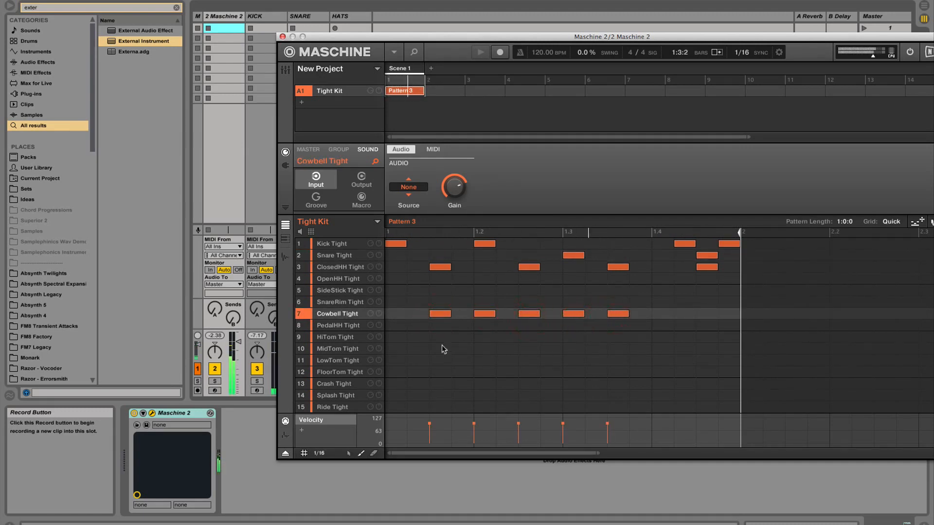
mouse_move(382, 197)
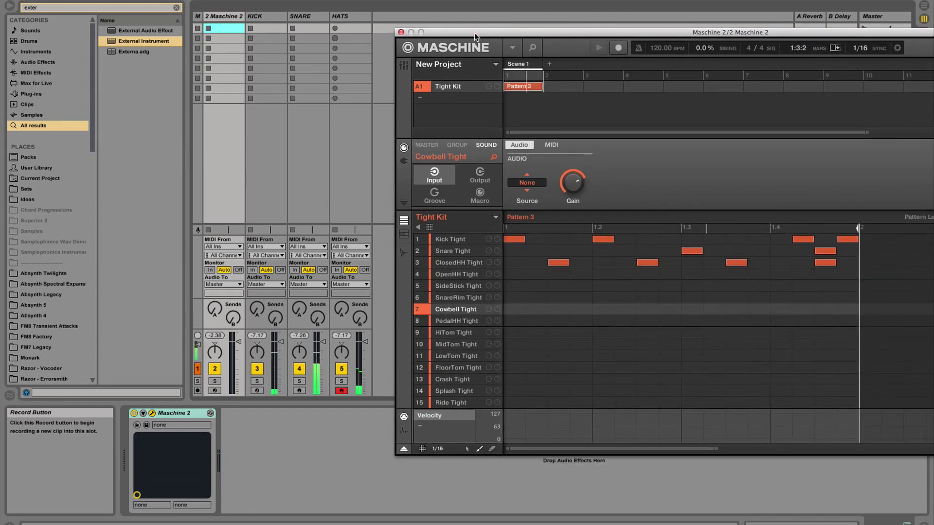
Step: Reposition the Maschine window over the Live session
drag(473, 32, 459, 22)
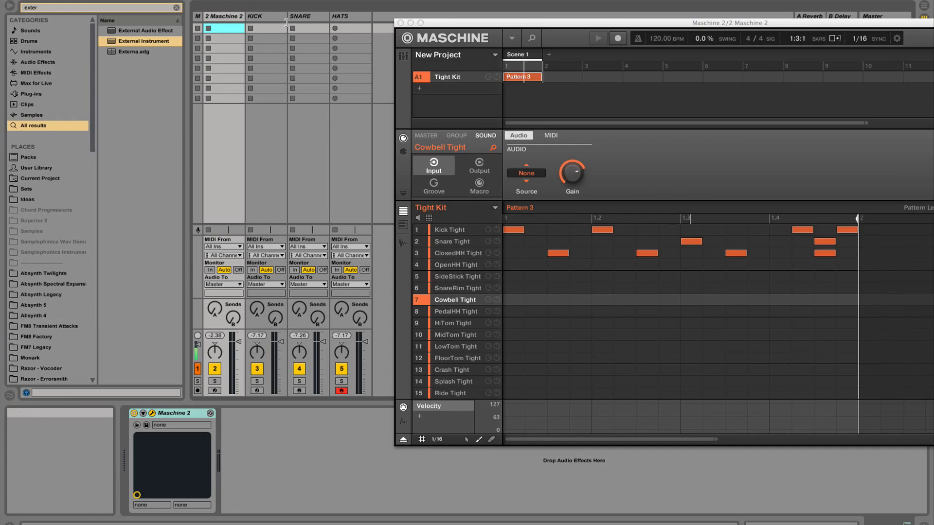
mouse_move(281, 24)
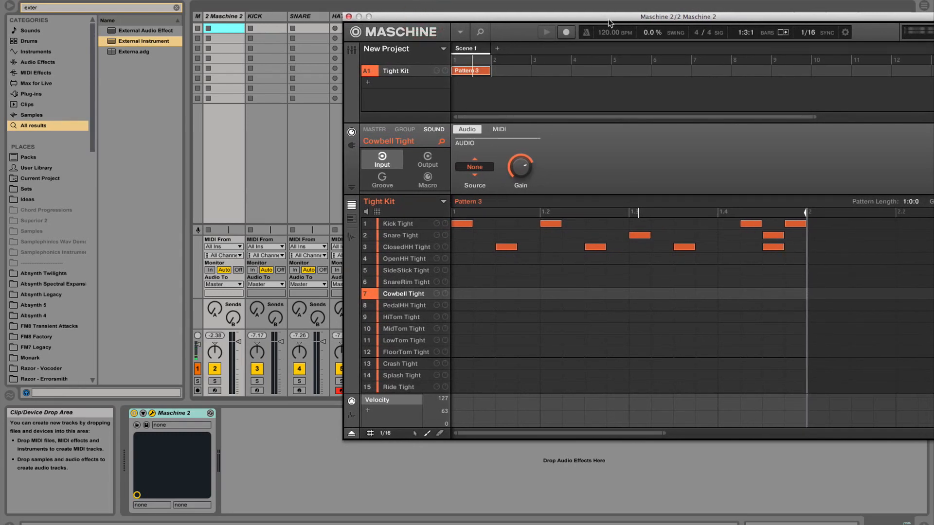
Step: Reposition the Maschine window and switch back to per-sound settings
drag(609, 19, 464, 24)
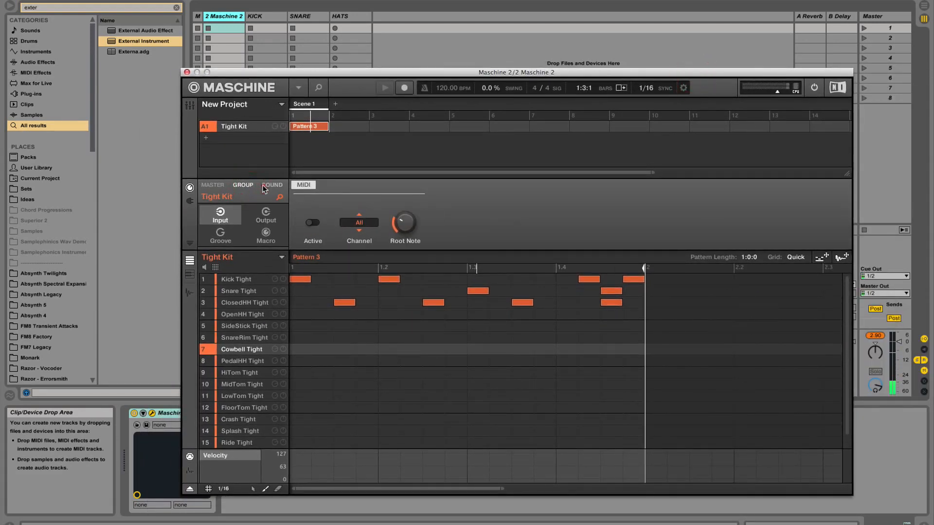
click(235, 279)
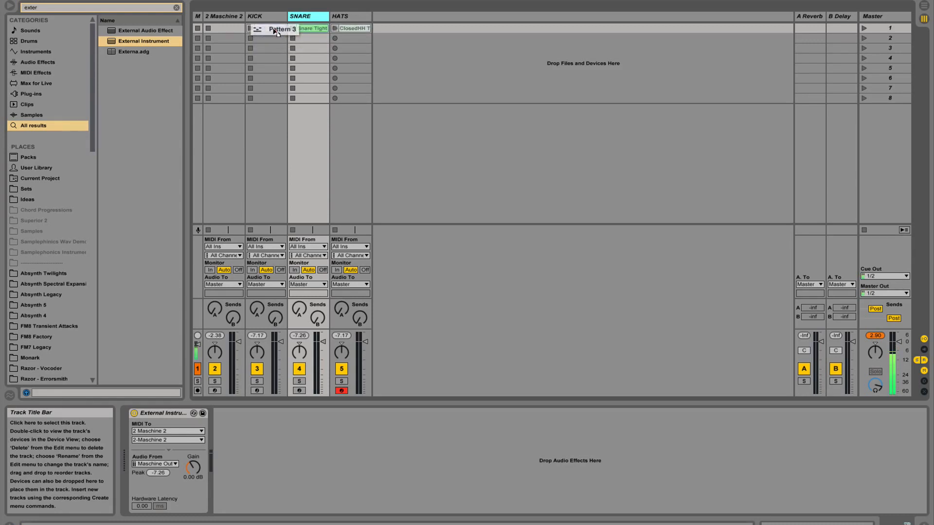
Step: Drop the Kick Tight clip into the KICK track's first slot and select it
click(274, 33)
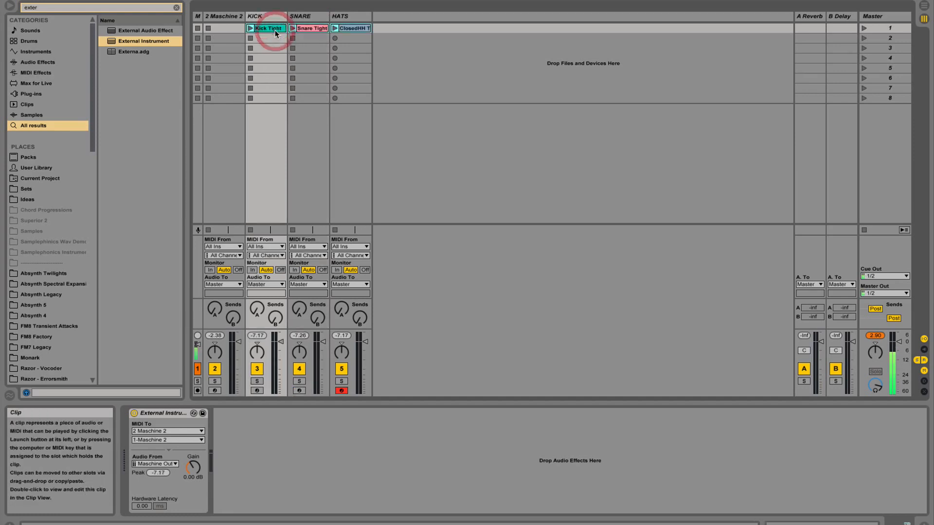
click(250, 28)
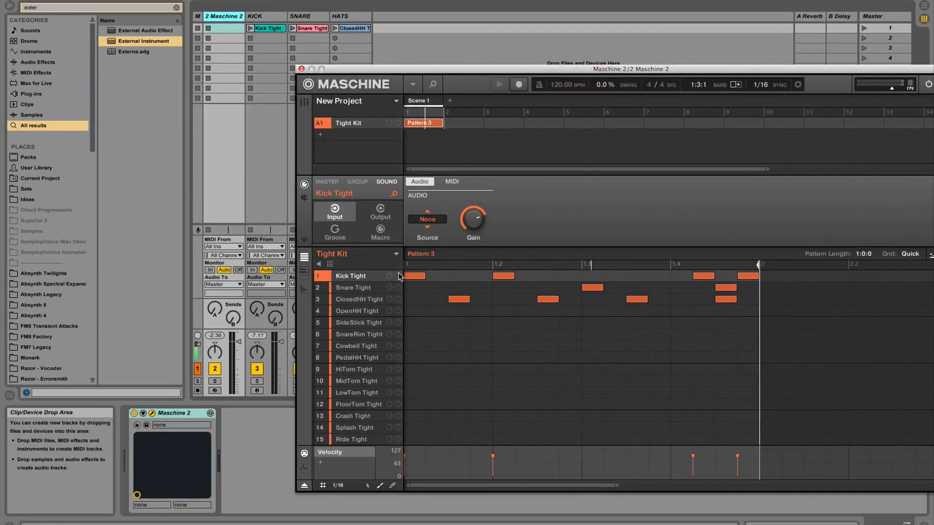
Step: Launch the Kick Tight clip and reposition the Maschine window
click(424, 122)
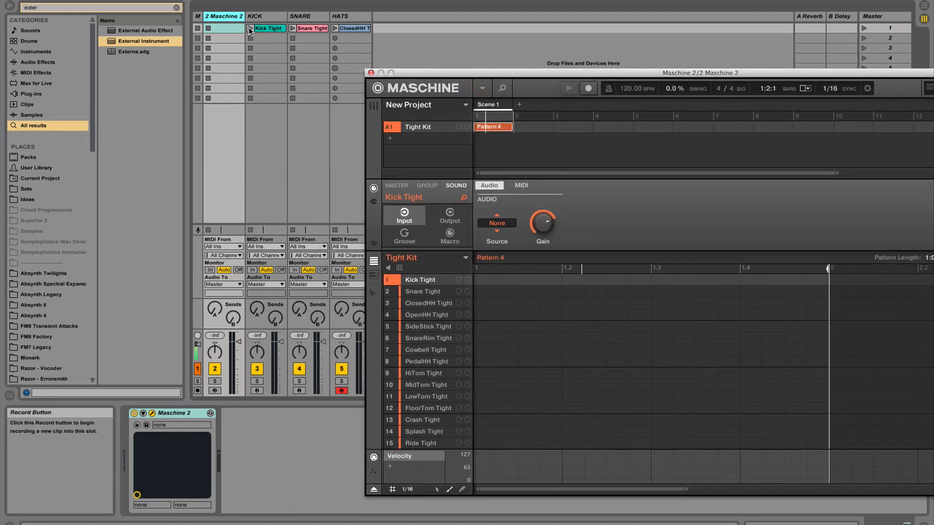
click(864, 29)
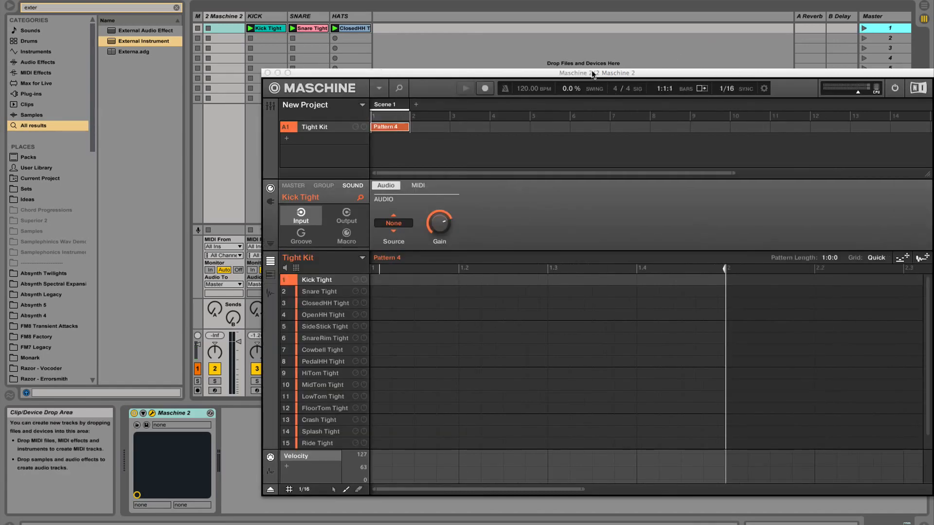
drag(594, 73, 649, 33)
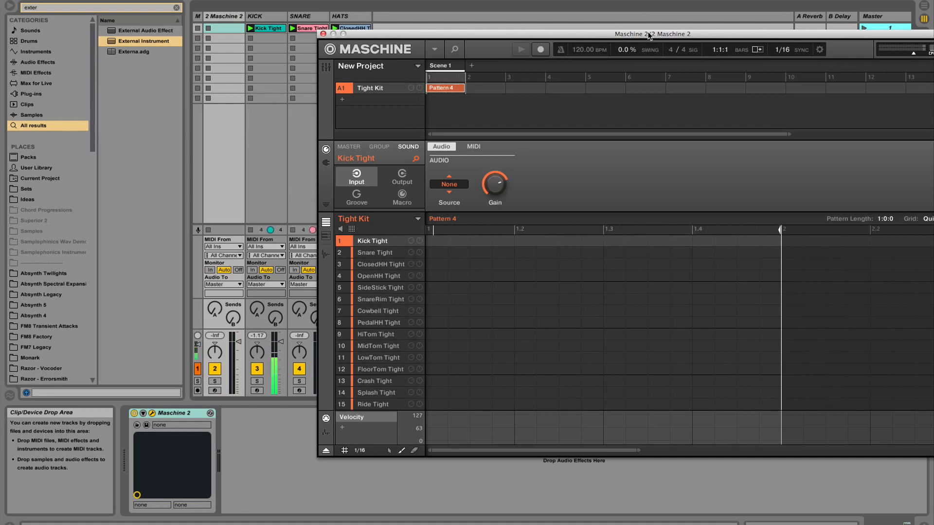
mouse_move(399, 28)
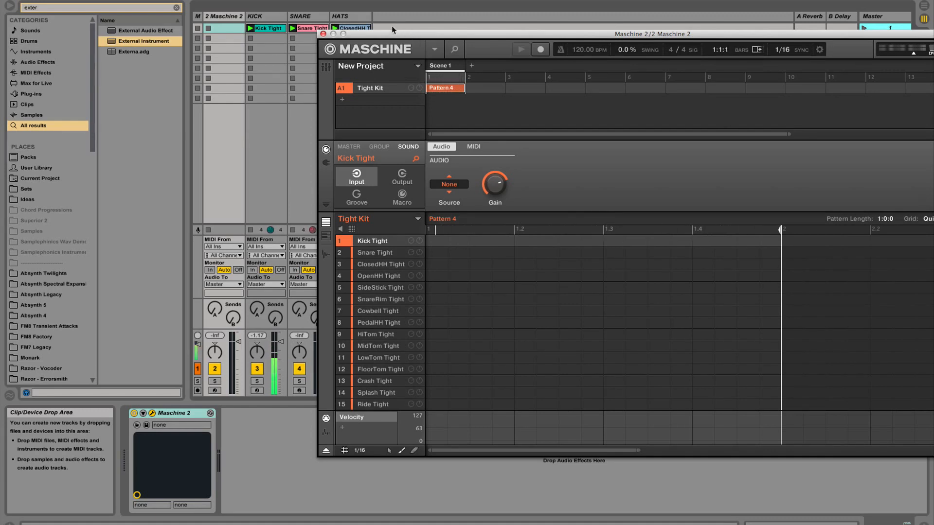
drag(392, 33, 443, 32)
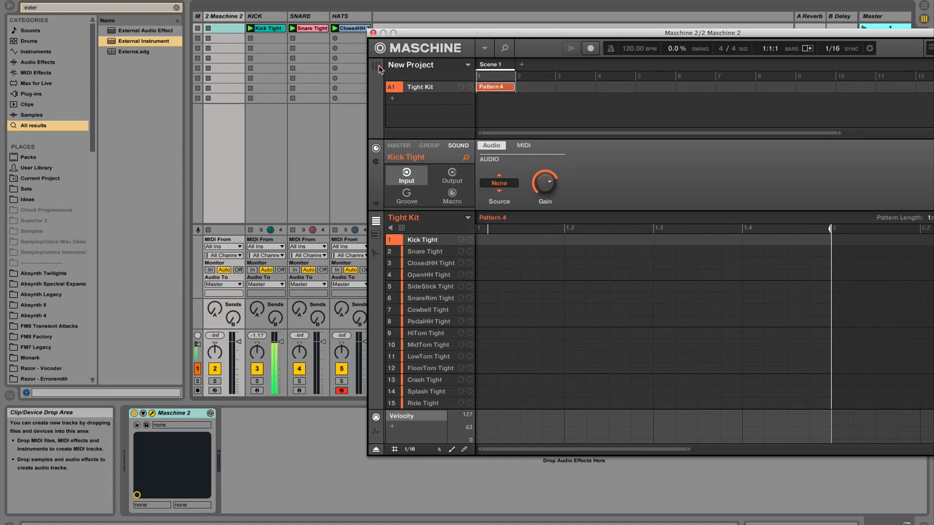
Step: Show Maschine's kit mixer and check the kick routing and the snare's MIDI channel
click(375, 65)
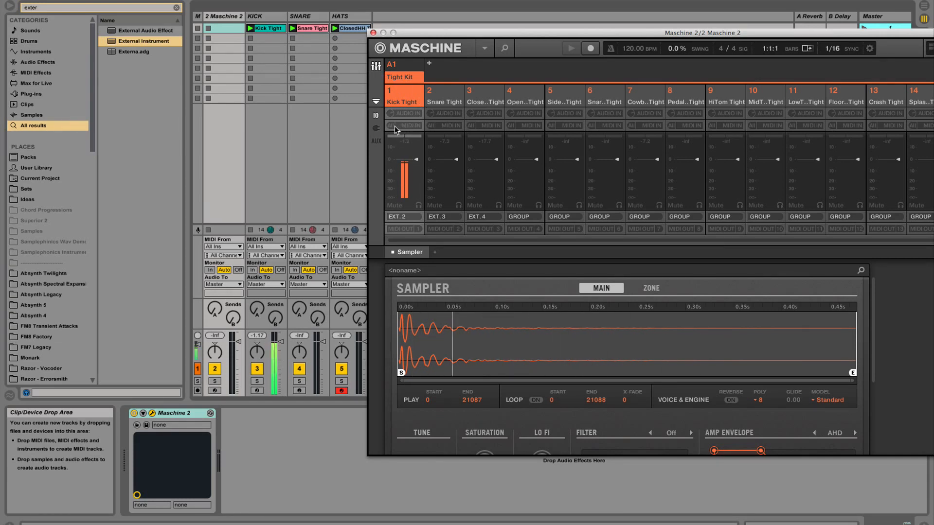
click(403, 126)
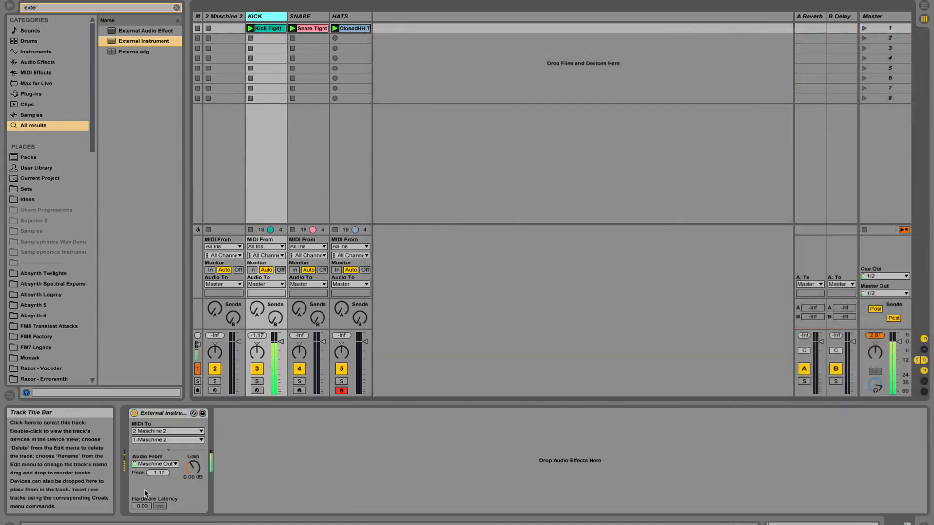
click(167, 440)
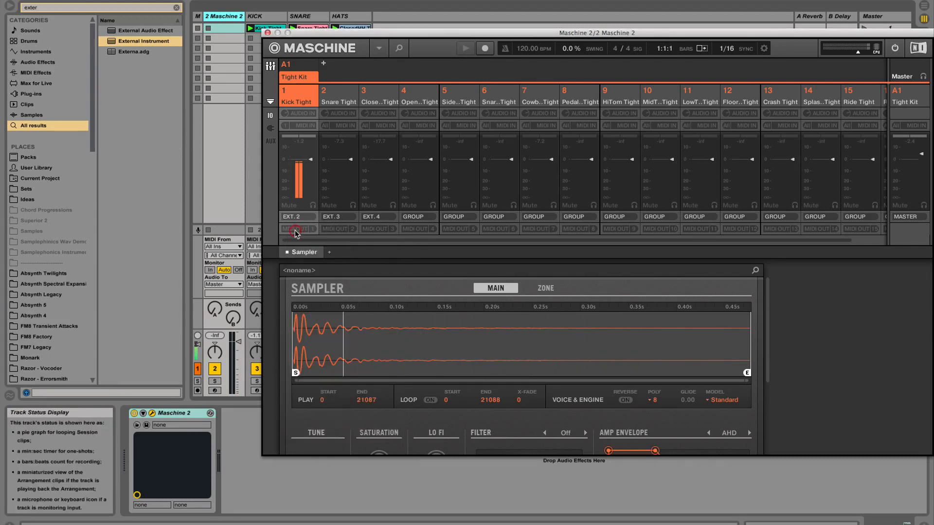
click(296, 229)
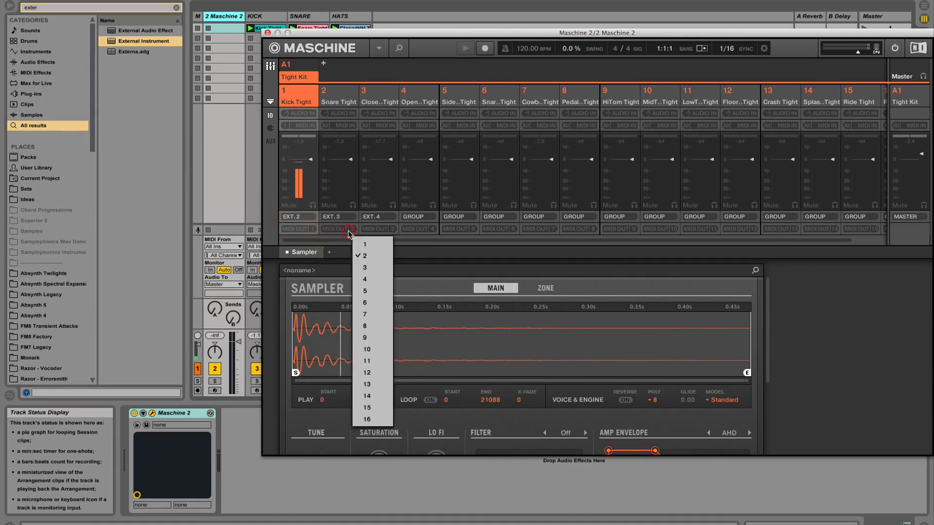
click(365, 256)
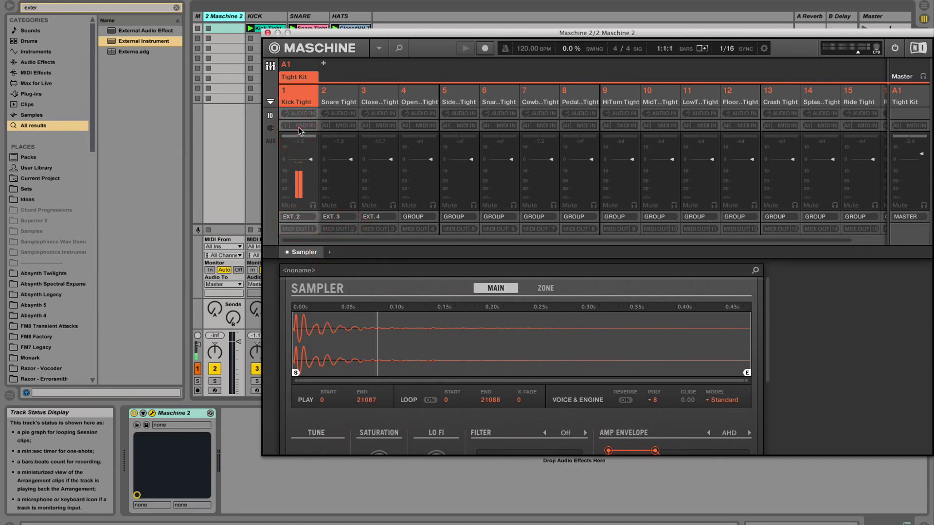
Step: Set MIDI input channels: Kick Tight 1, ClosedHH Tight 3, Snare Tight 2
click(304, 125)
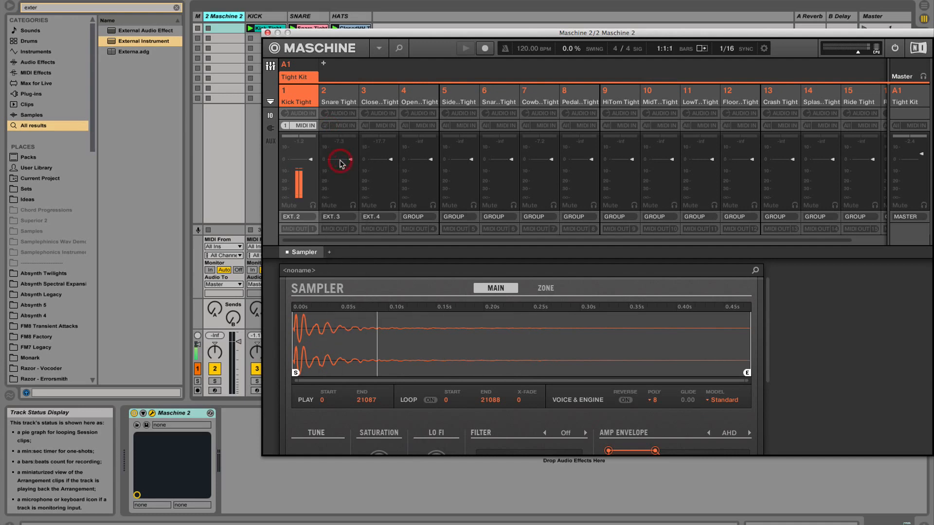
click(366, 125)
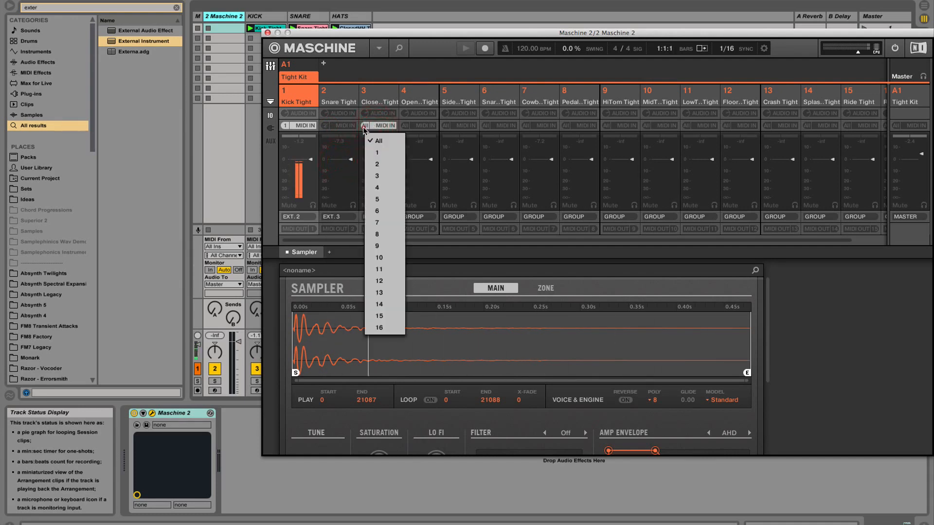
click(376, 175)
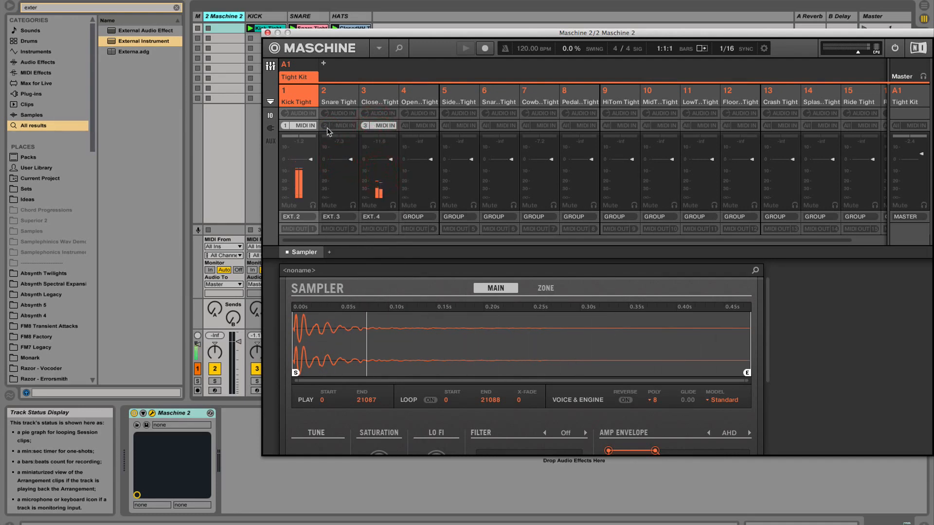
click(338, 125)
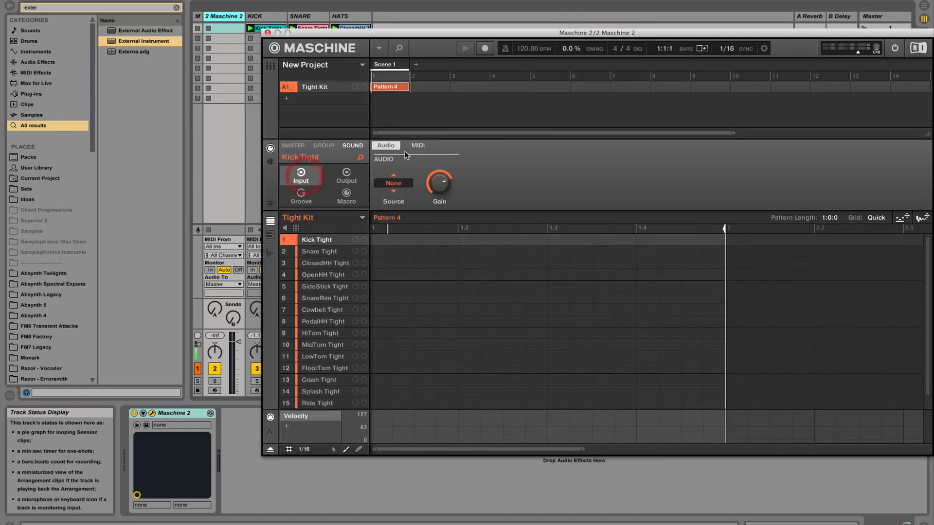
Step: Deactivate Kick Tight's MIDI input on its Sound Input page and return to the mixer
click(418, 145)
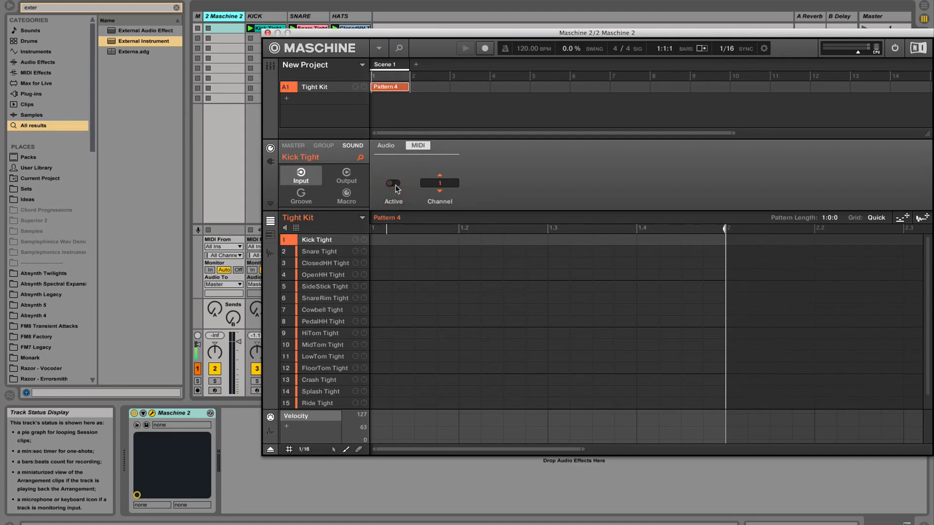
click(392, 183)
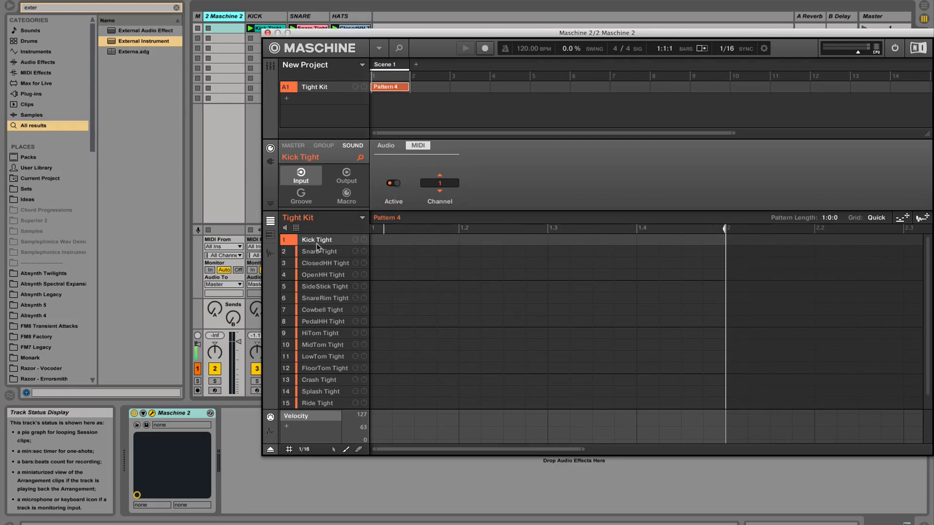
click(393, 183)
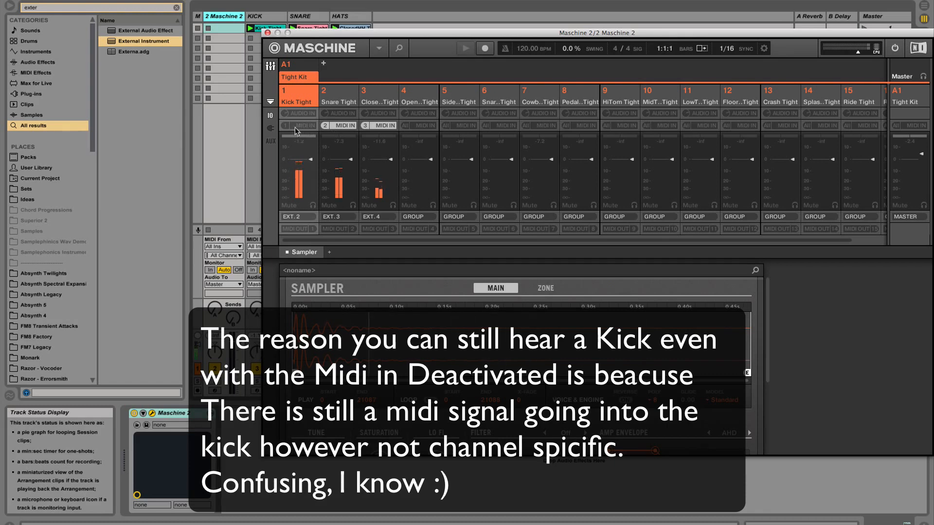
click(303, 126)
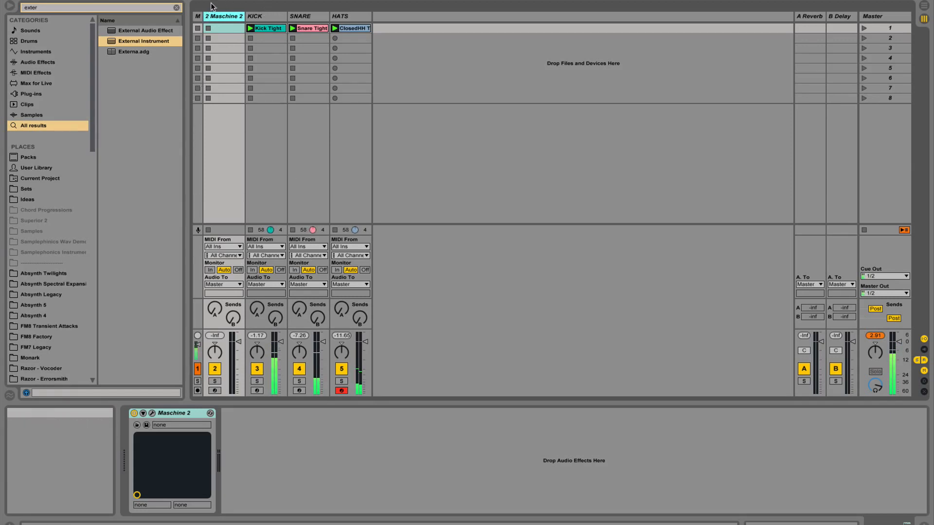
mouse_move(292, 90)
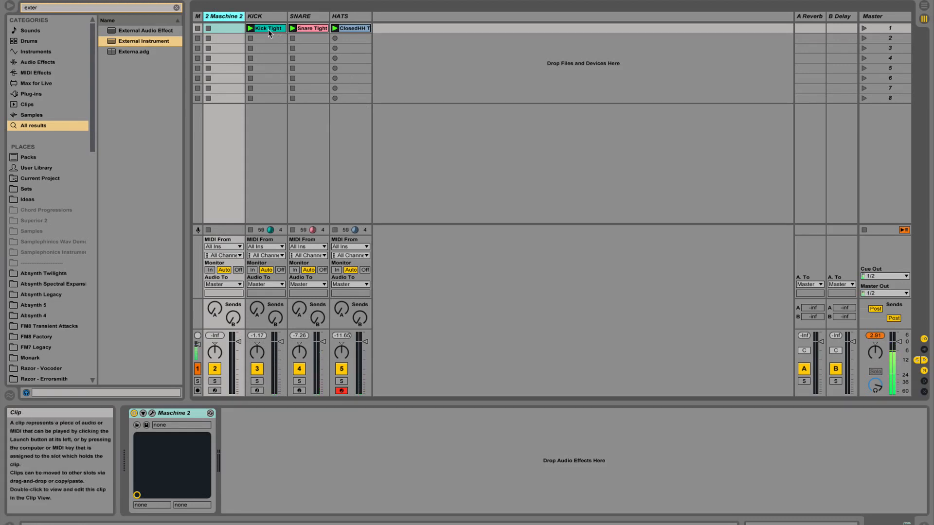
Step: Switch to Arrangement View showing the Kick, Snare and ClosedHH clips
key(tab)
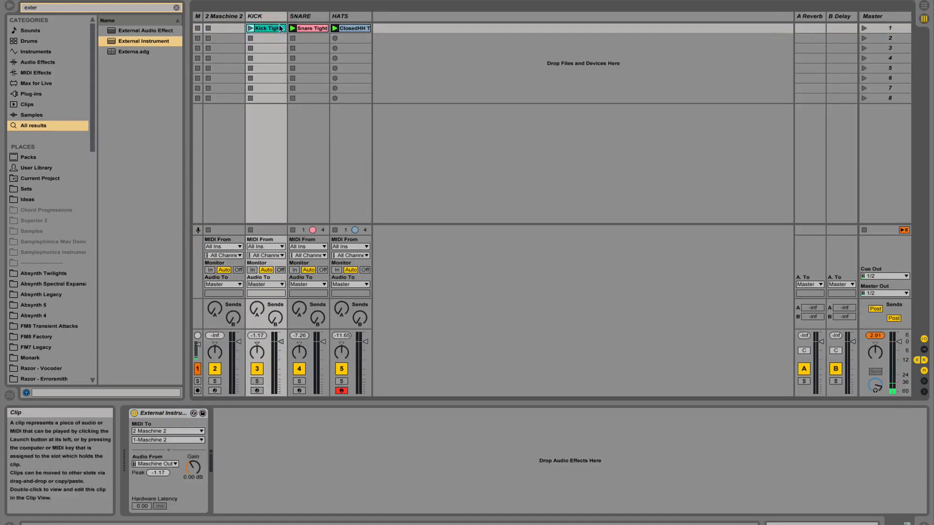
key(tab)
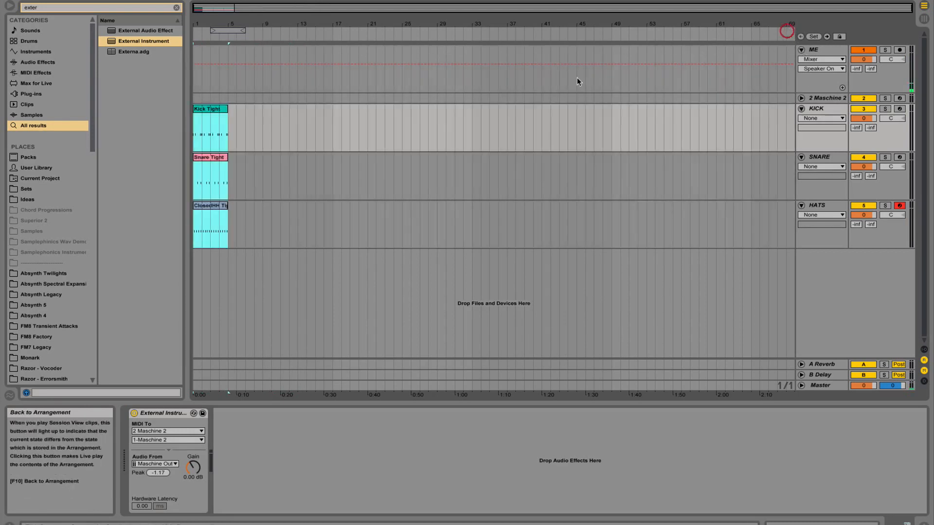
Step: Open the Kick Tight clip and draw repeated C3 kick notes across beats 2.3 to 3.4
click(209, 110)
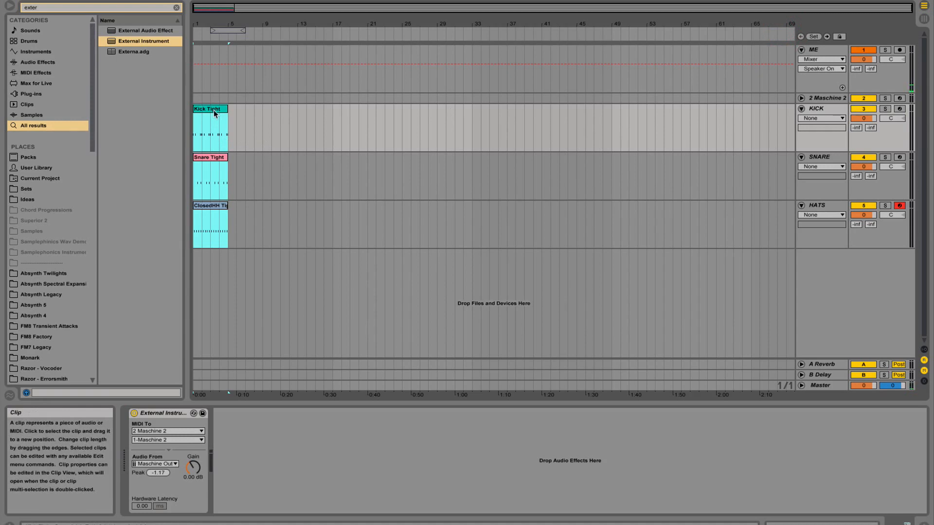
double_click(209, 108)
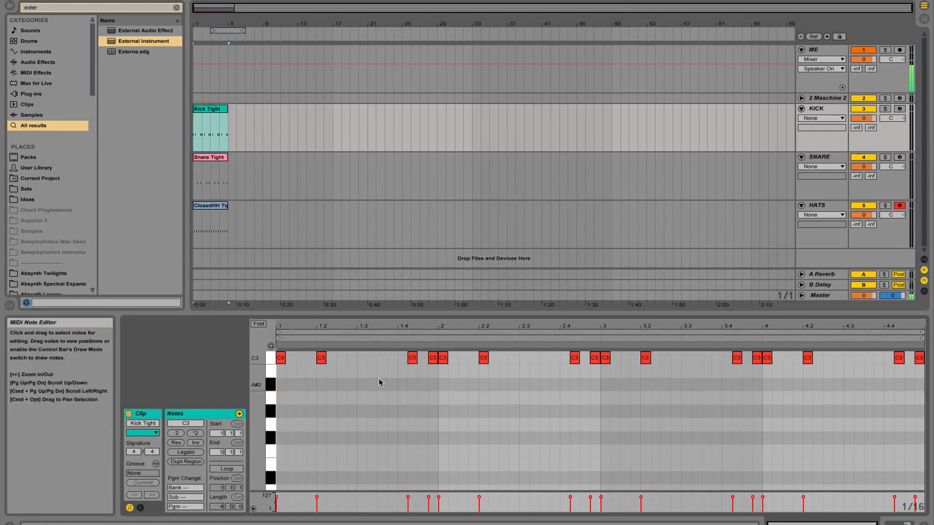
click(392, 358)
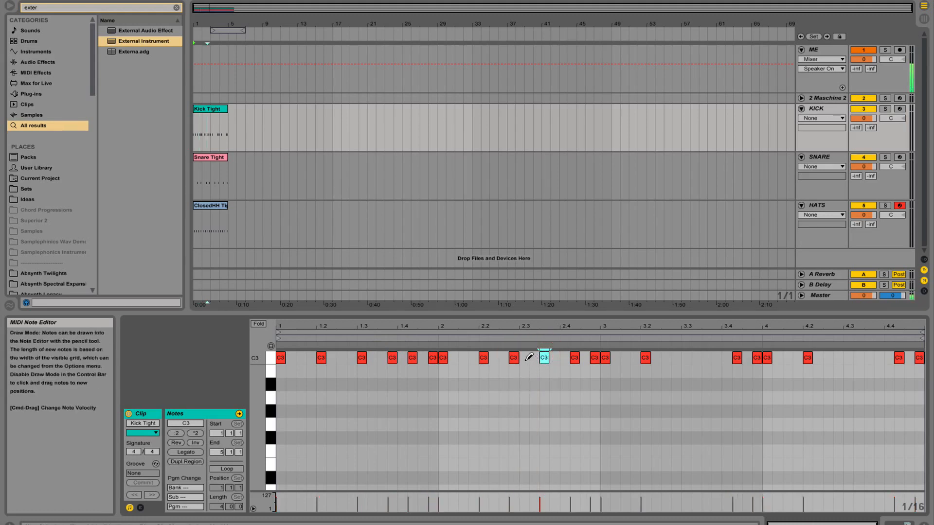
drag(518, 358, 753, 358)
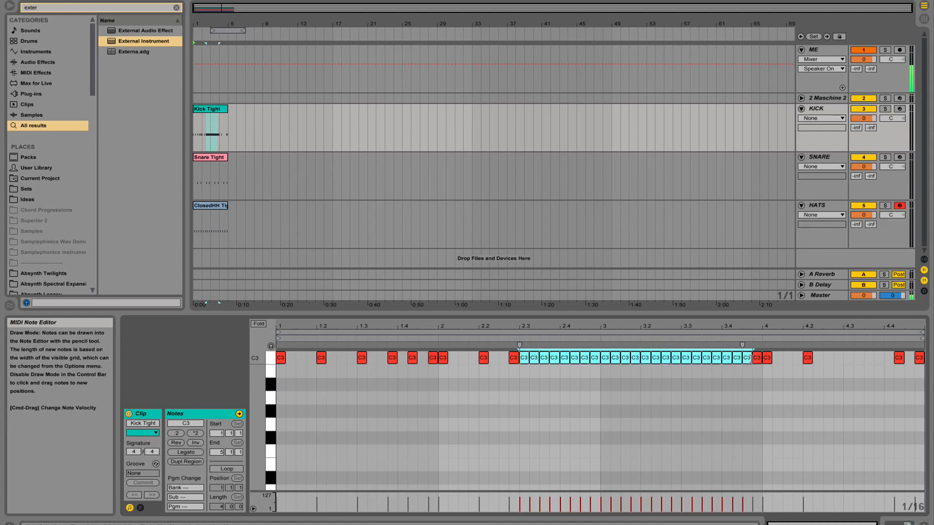
mouse_move(372, 30)
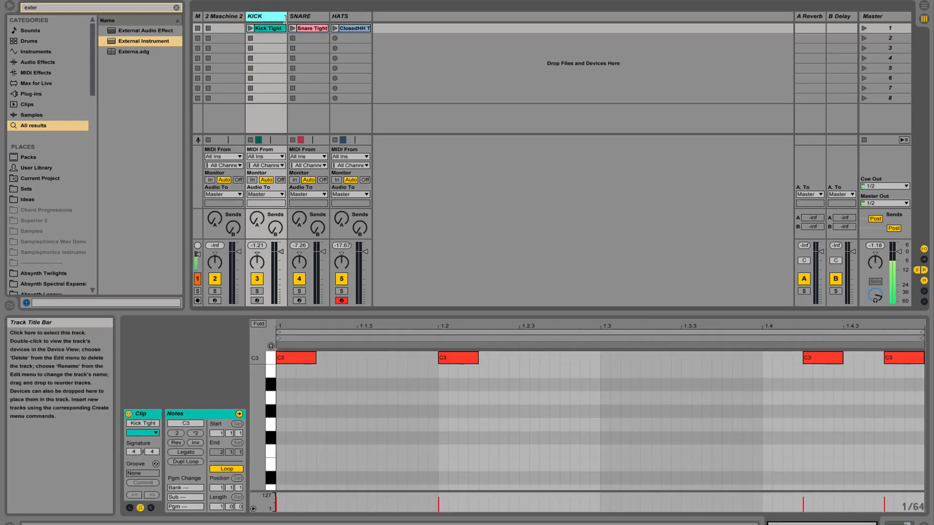
click(300, 16)
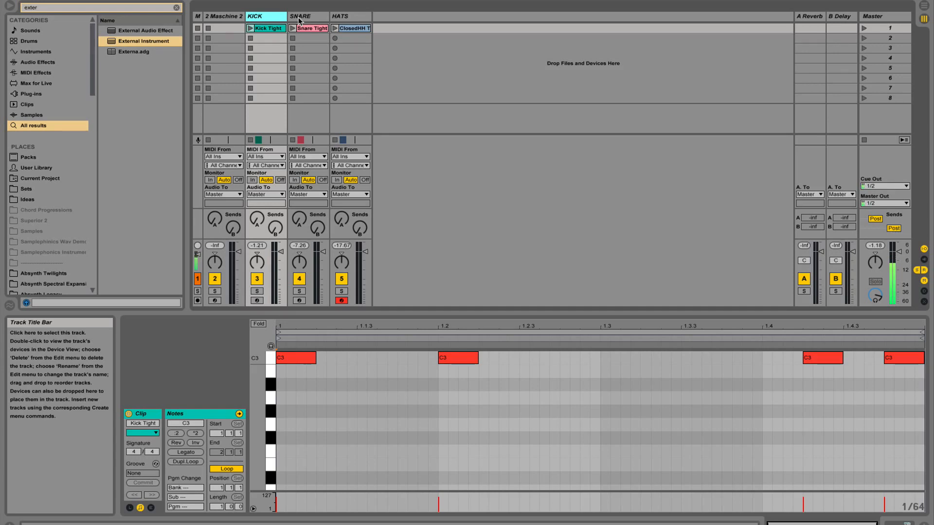
mouse_move(350, 43)
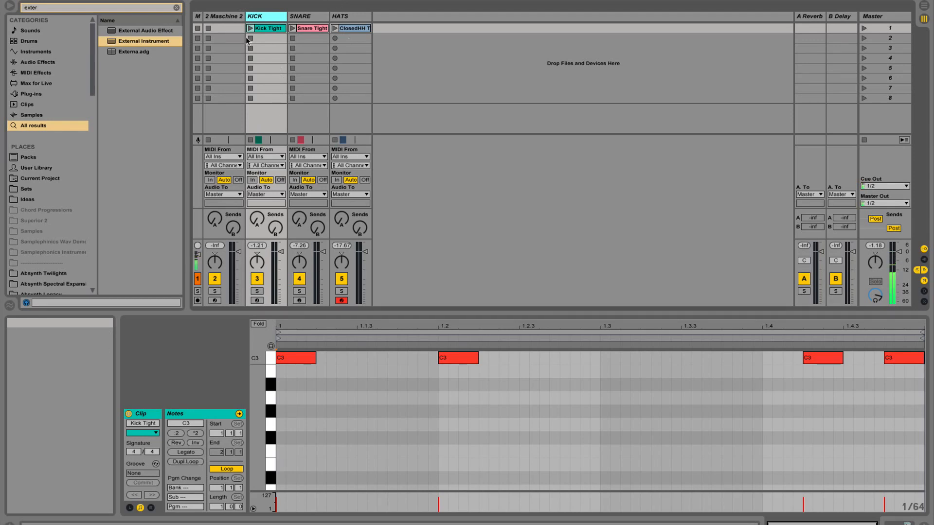
mouse_move(237, 132)
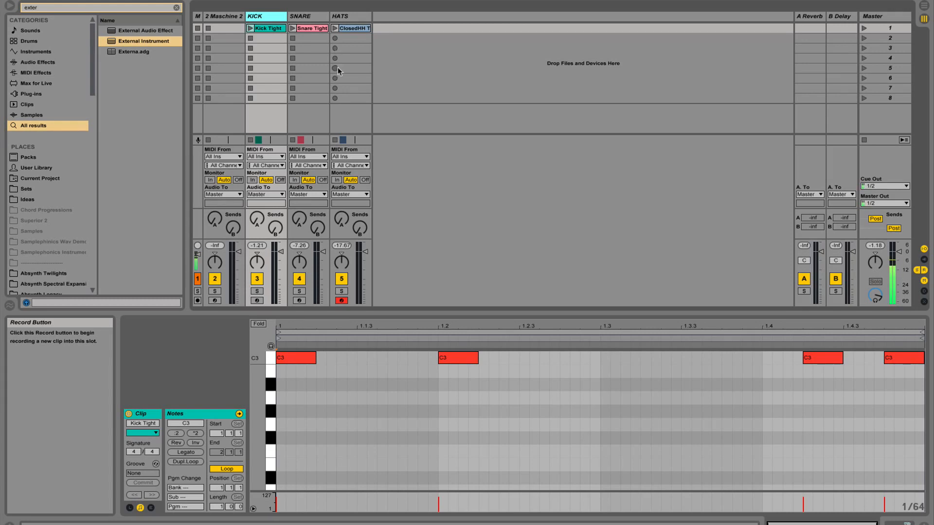
mouse_move(296, 43)
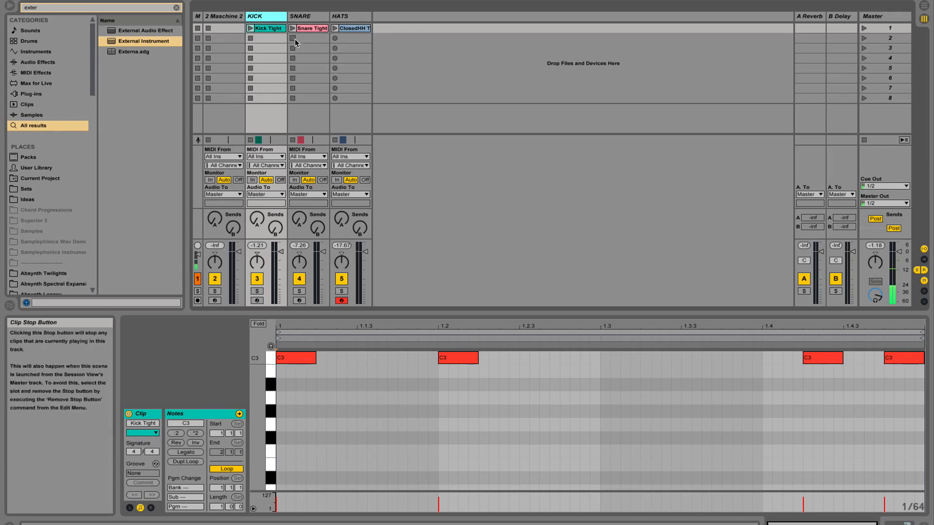